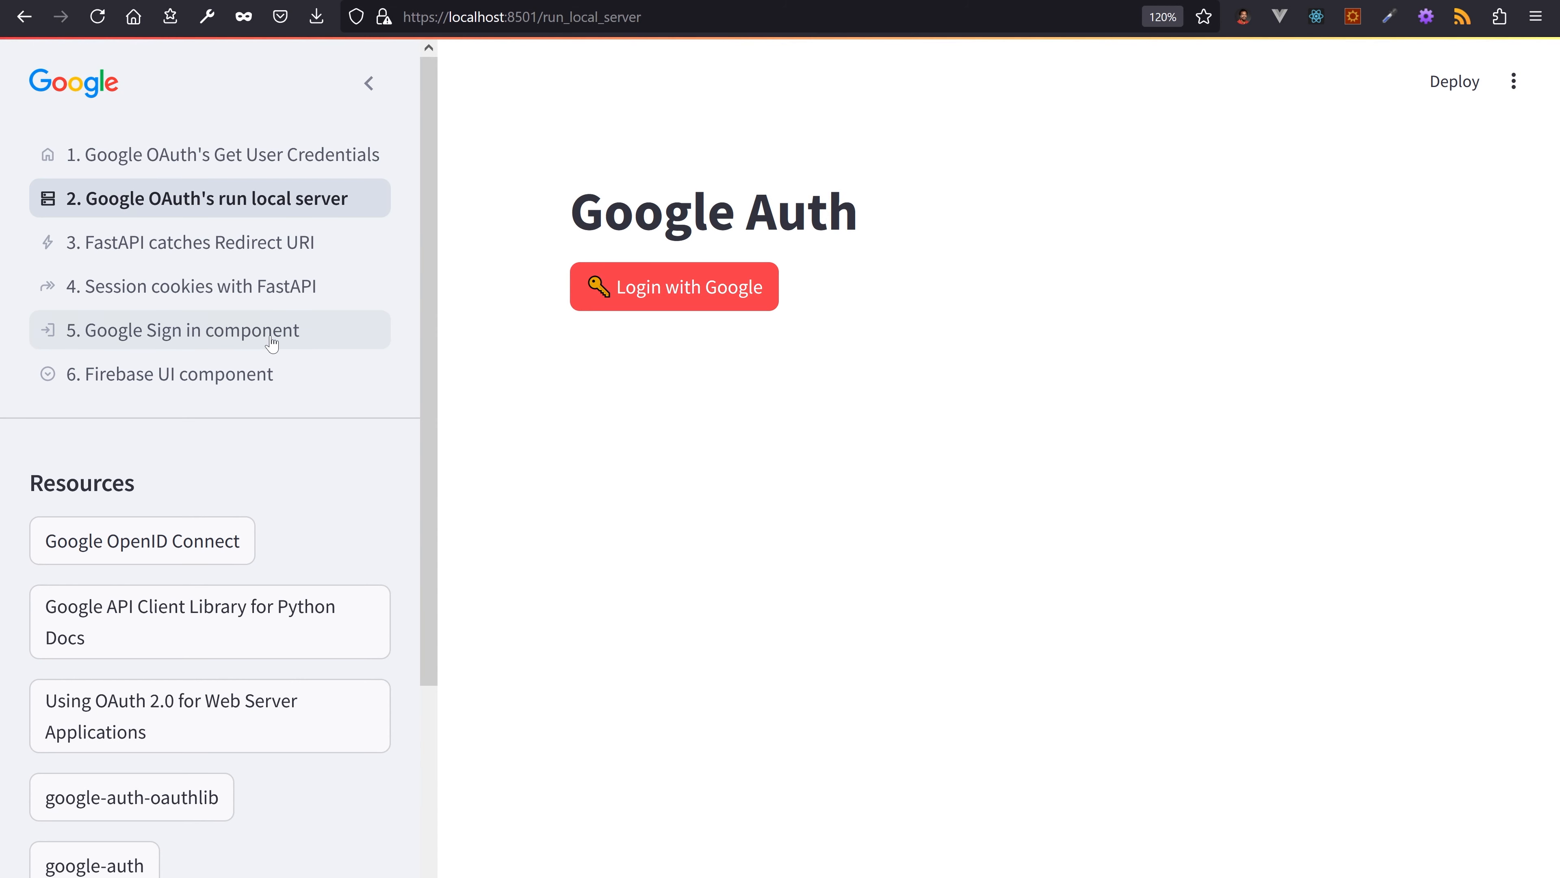
Log in with Google from the Streamlit preview, continuing past the unverified-app warning to list calendar events
click(174, 373)
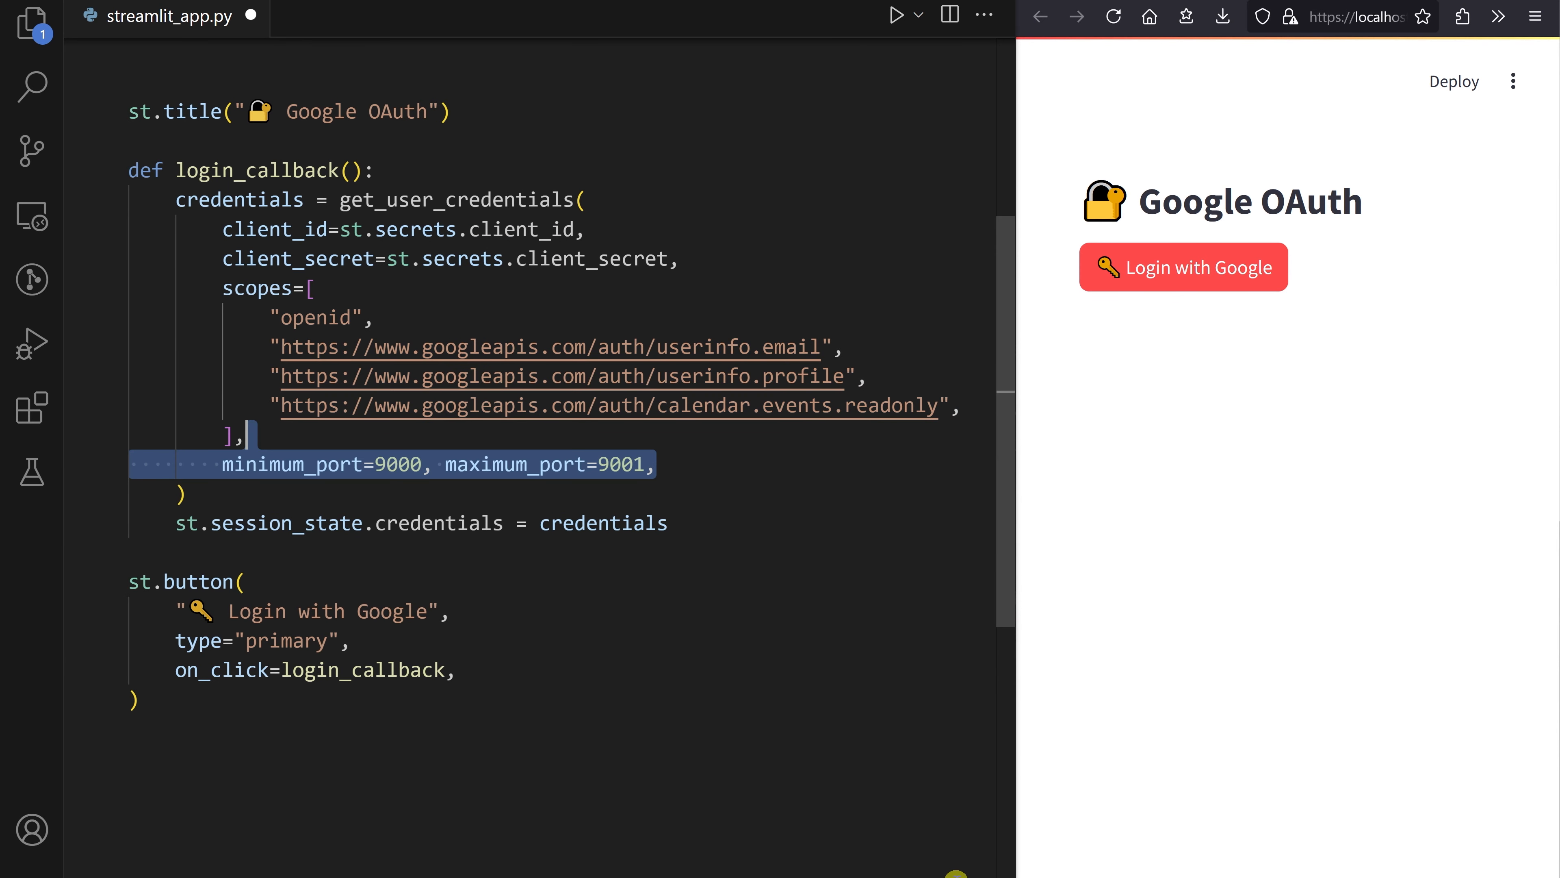
click(1182, 266)
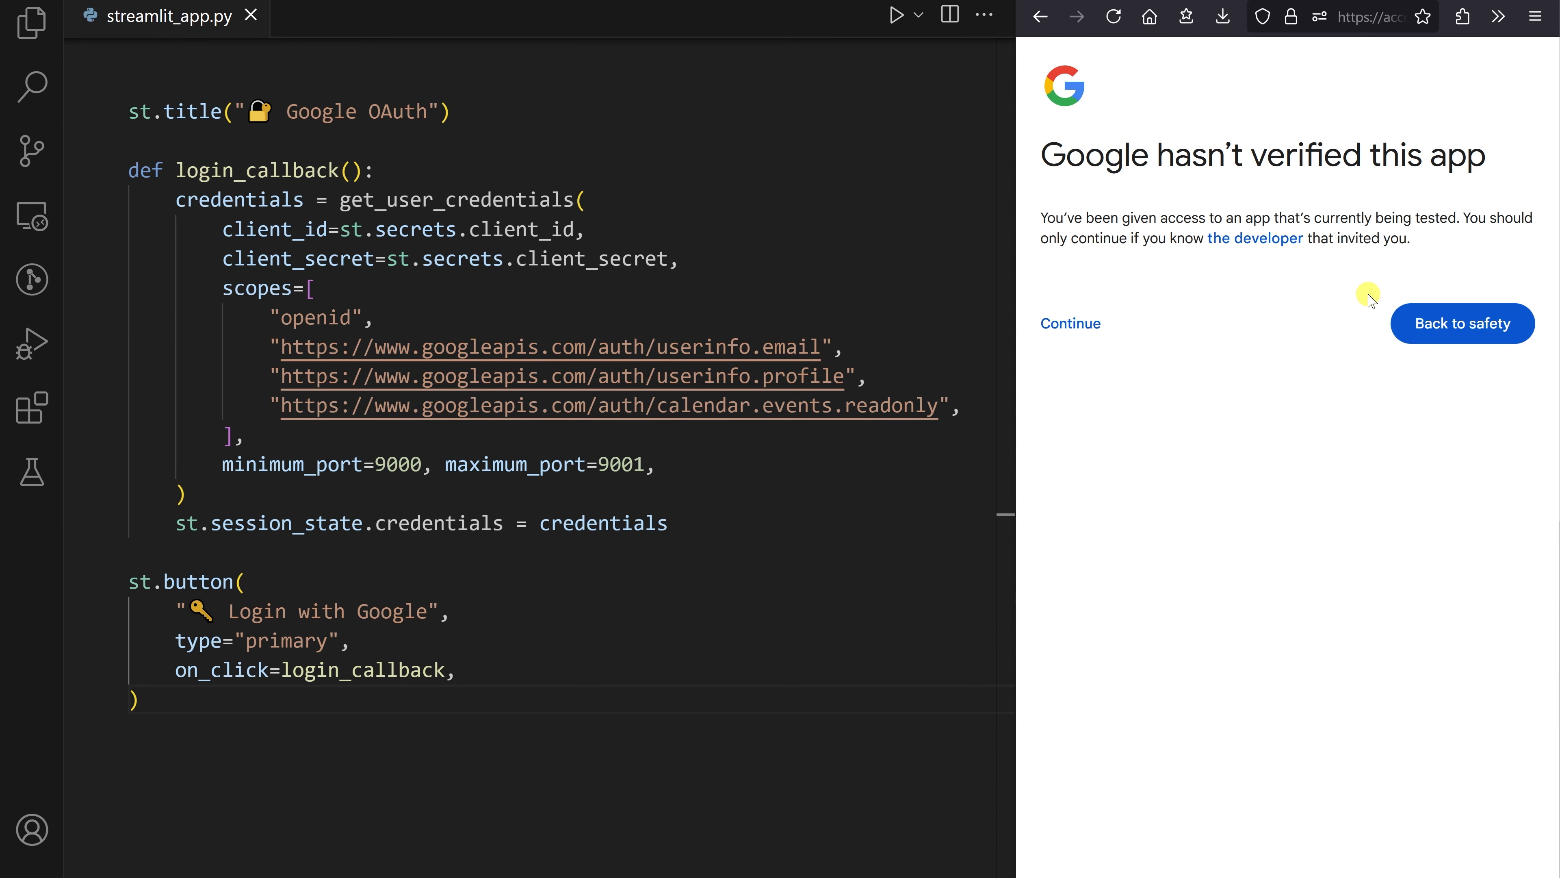
click(1072, 323)
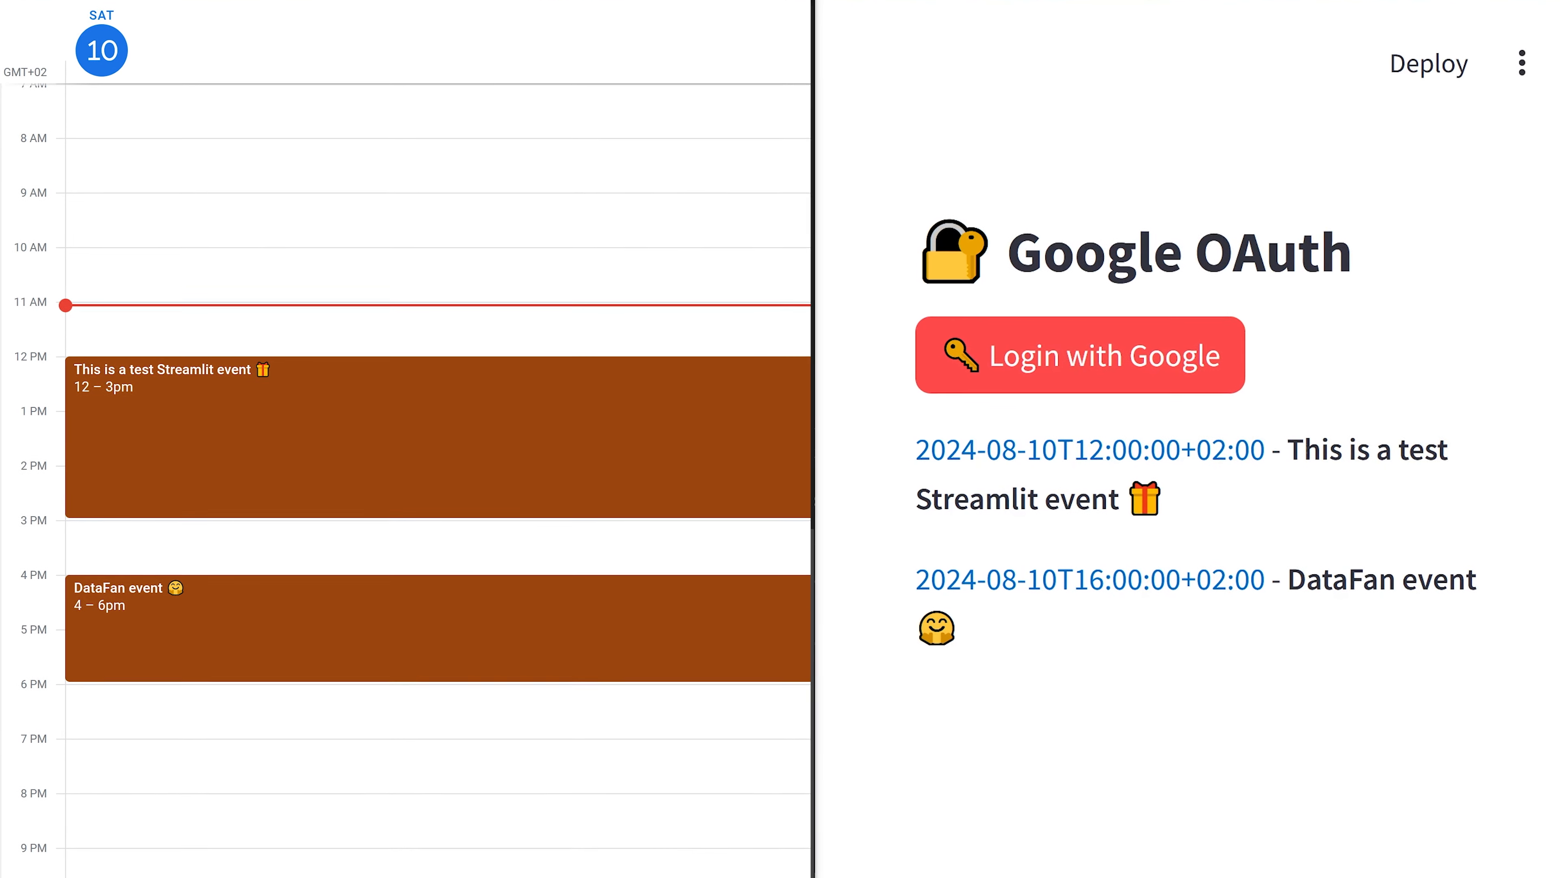
Fill the consent screen with app name test-oauth and support/contact emails, then save and continue to scopes
click(1079, 355)
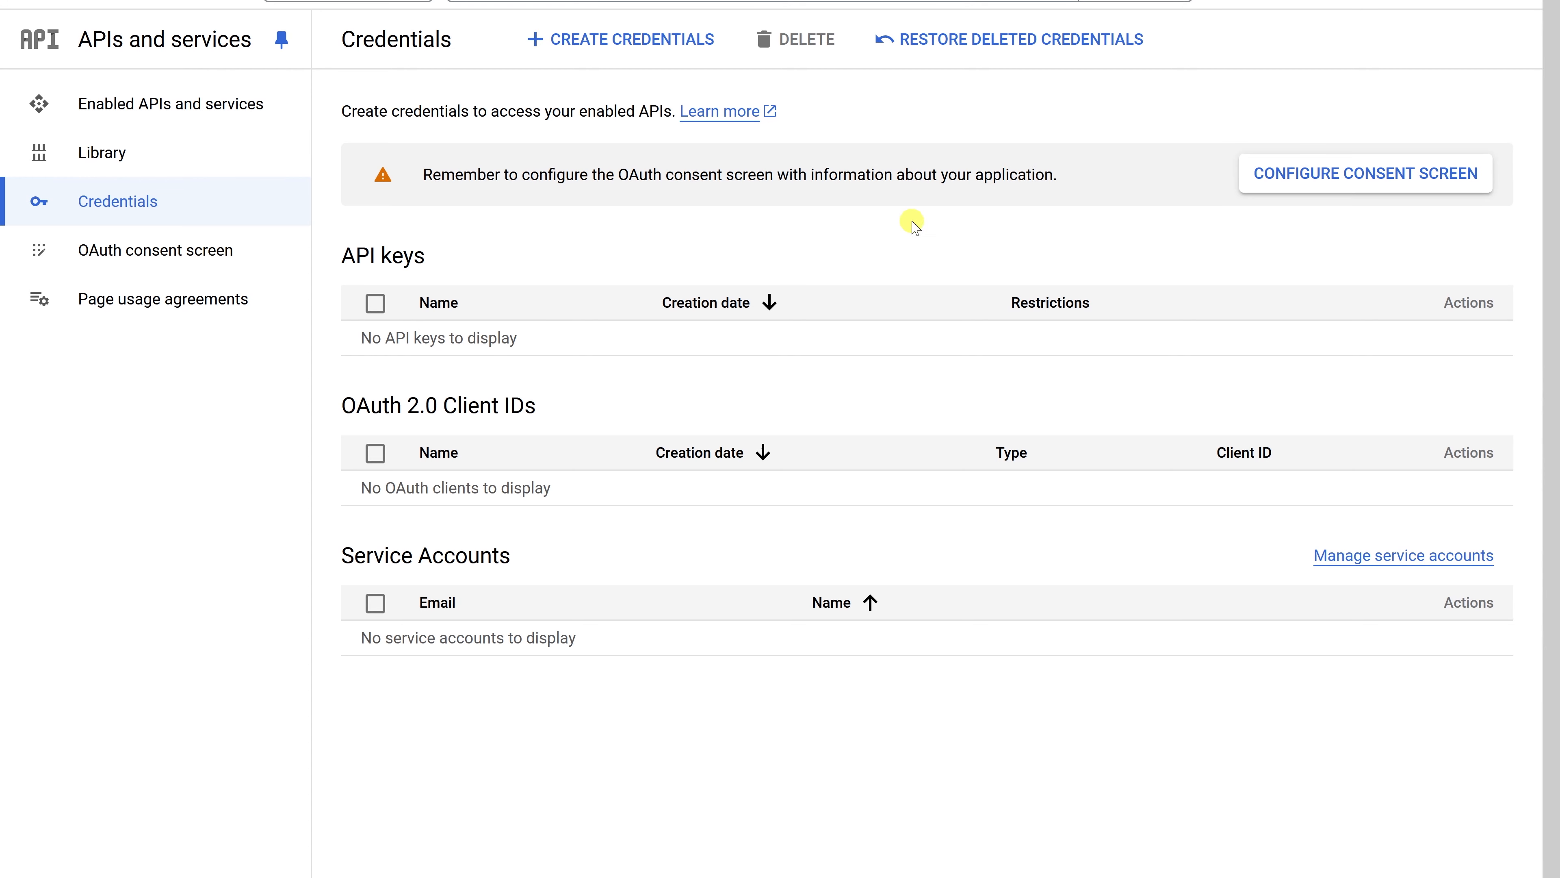
text(t)
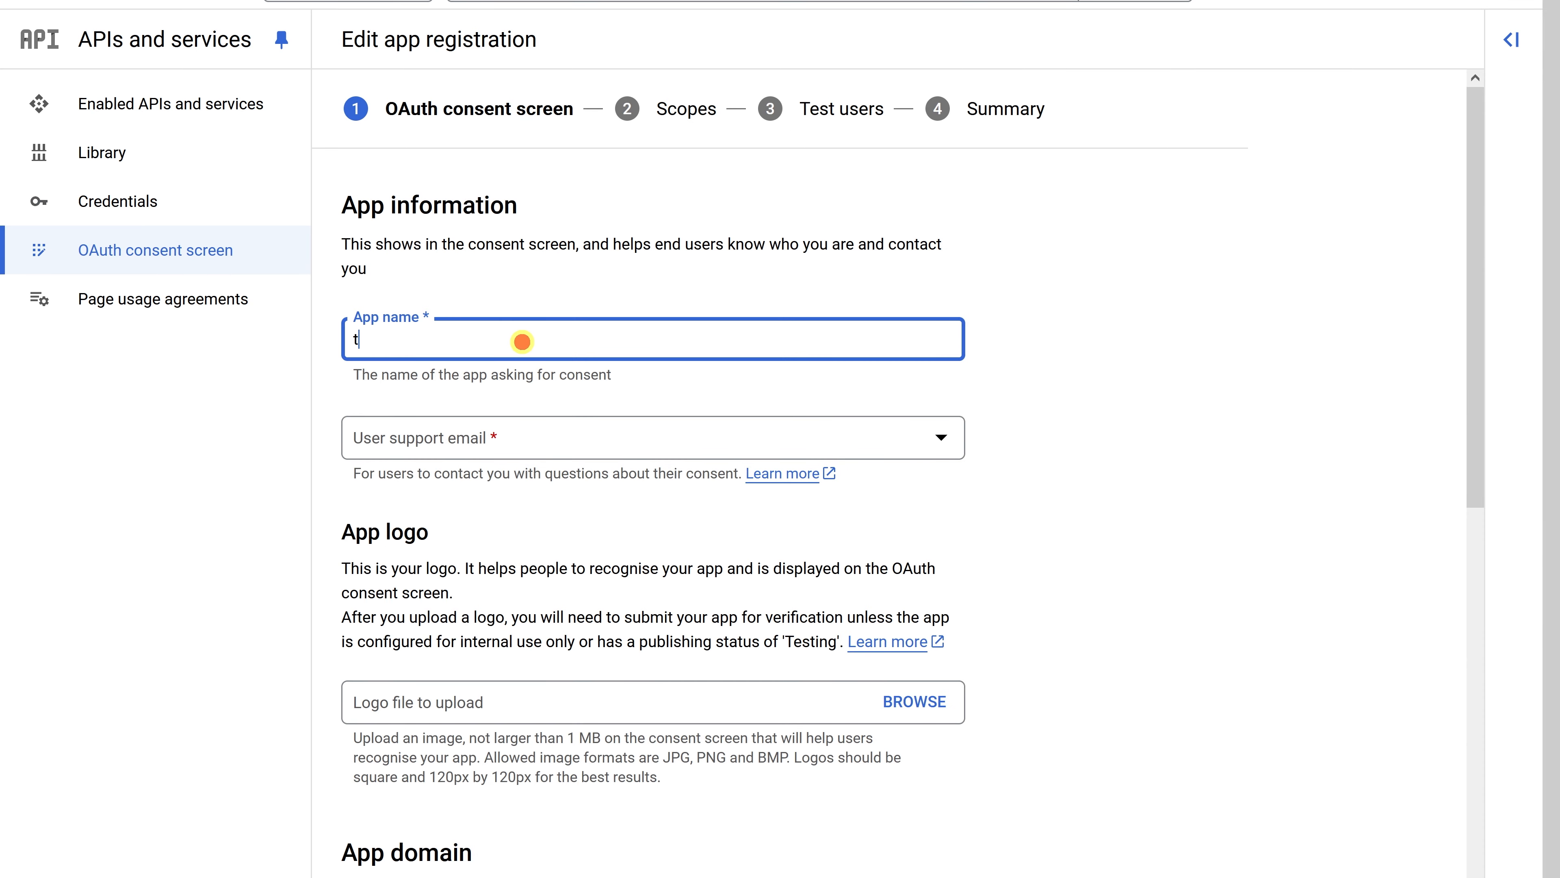
click(652, 437)
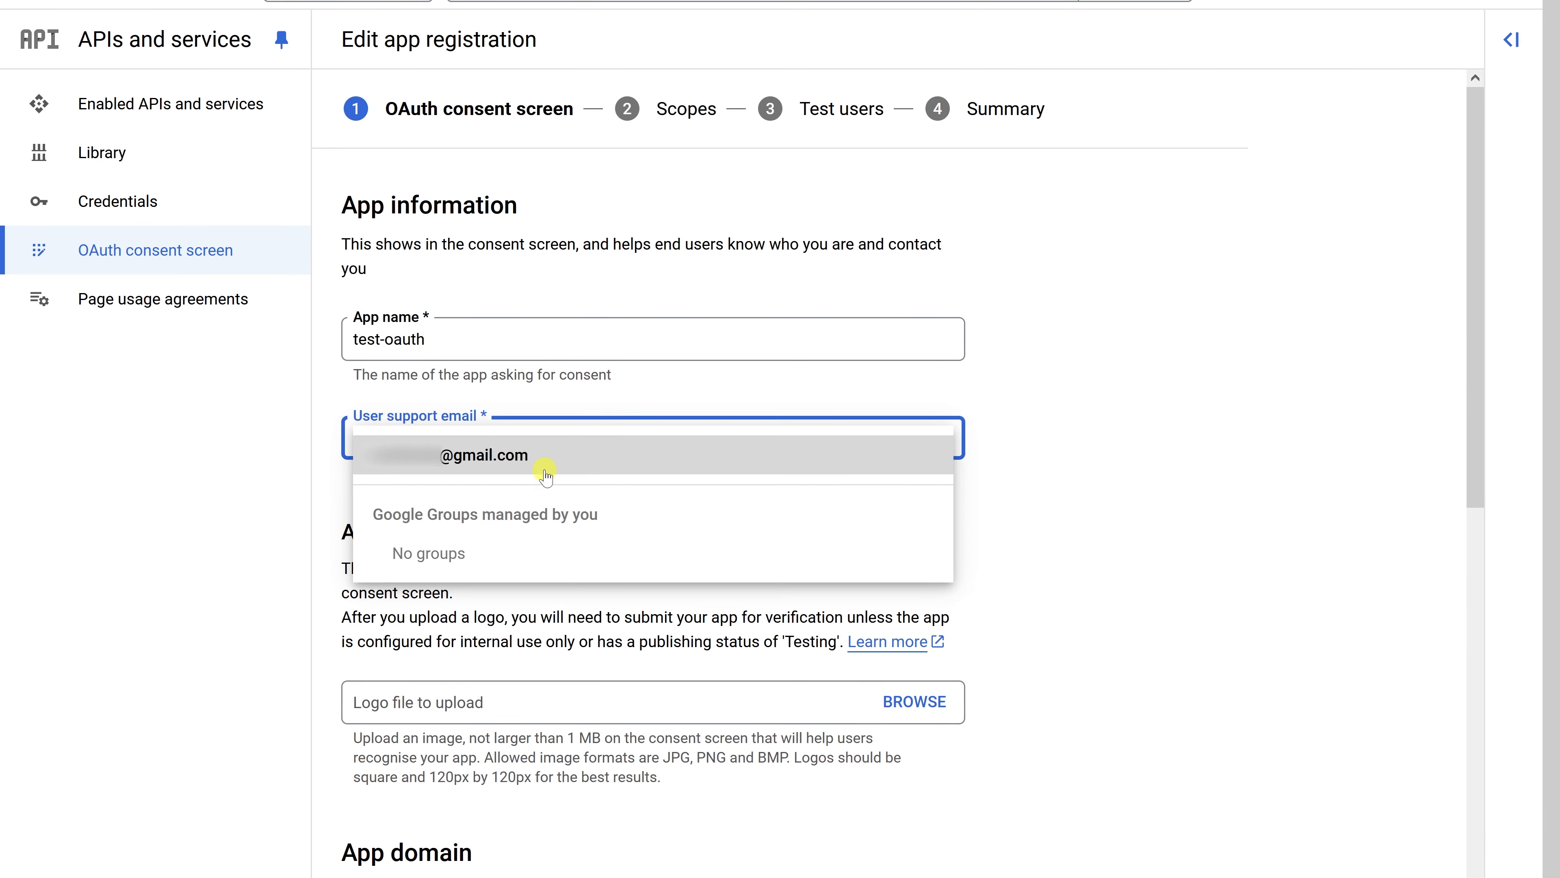
scroll(down, 3)
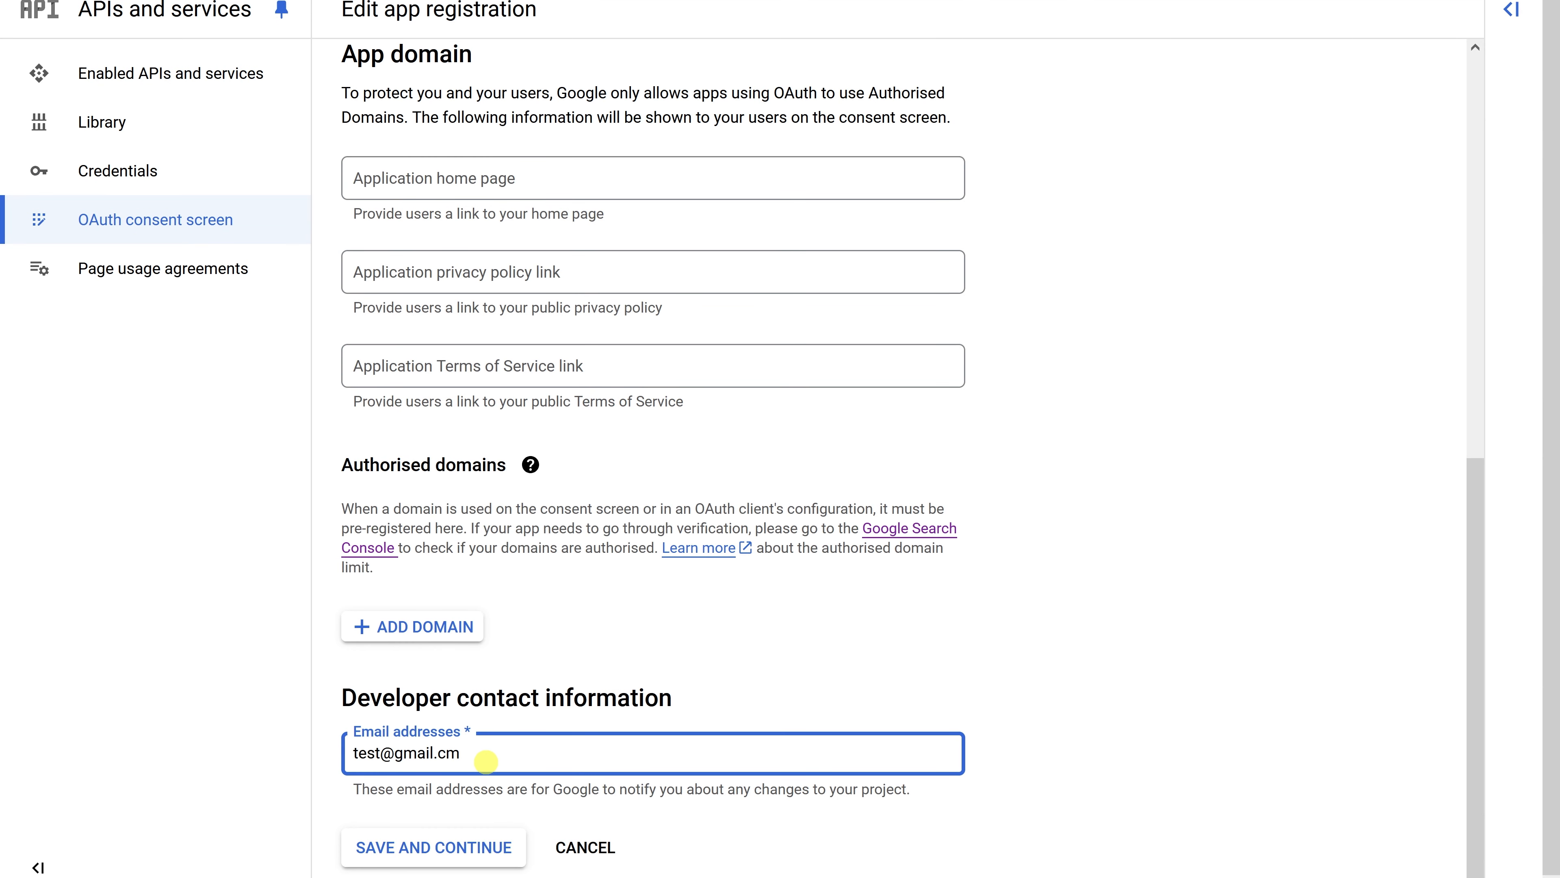
click(433, 847)
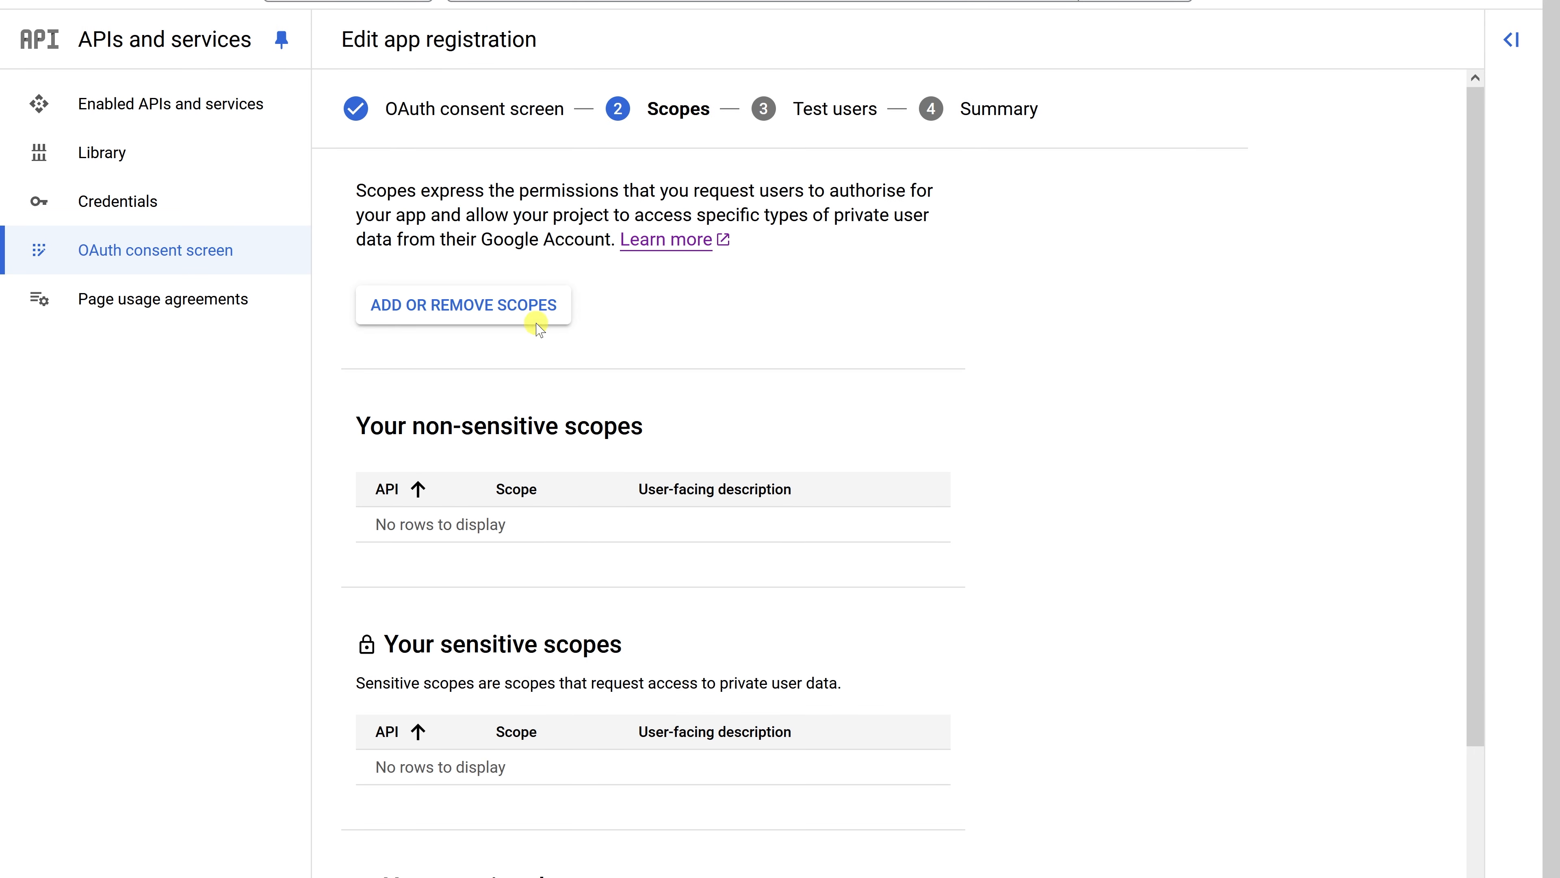
Add the userinfo.email, openid and calendar.readonly scopes to the consent screen
click(462, 305)
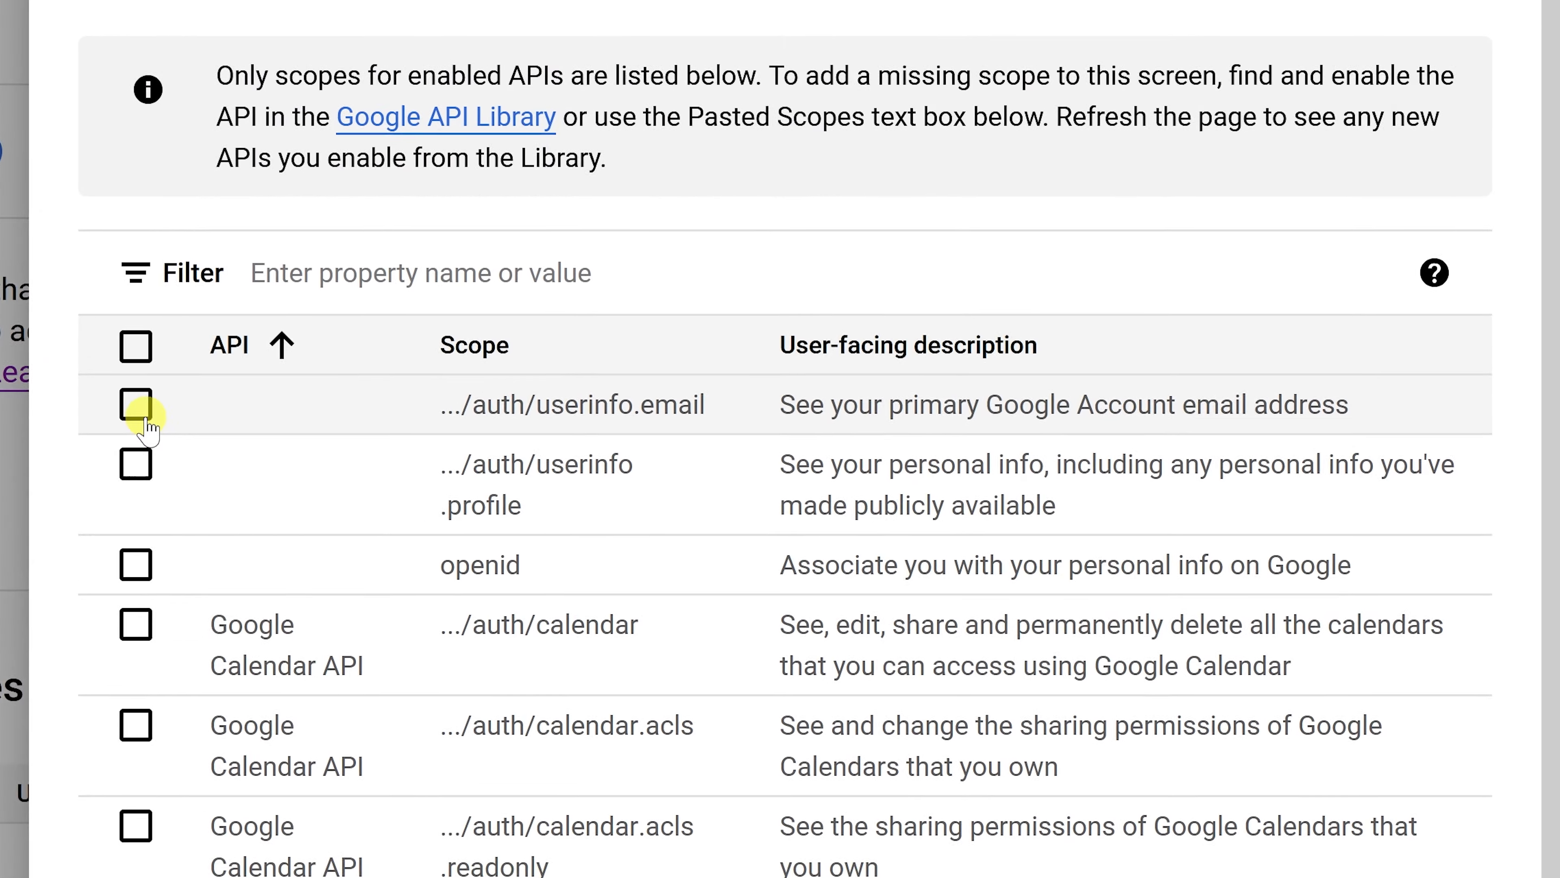
click(136, 403)
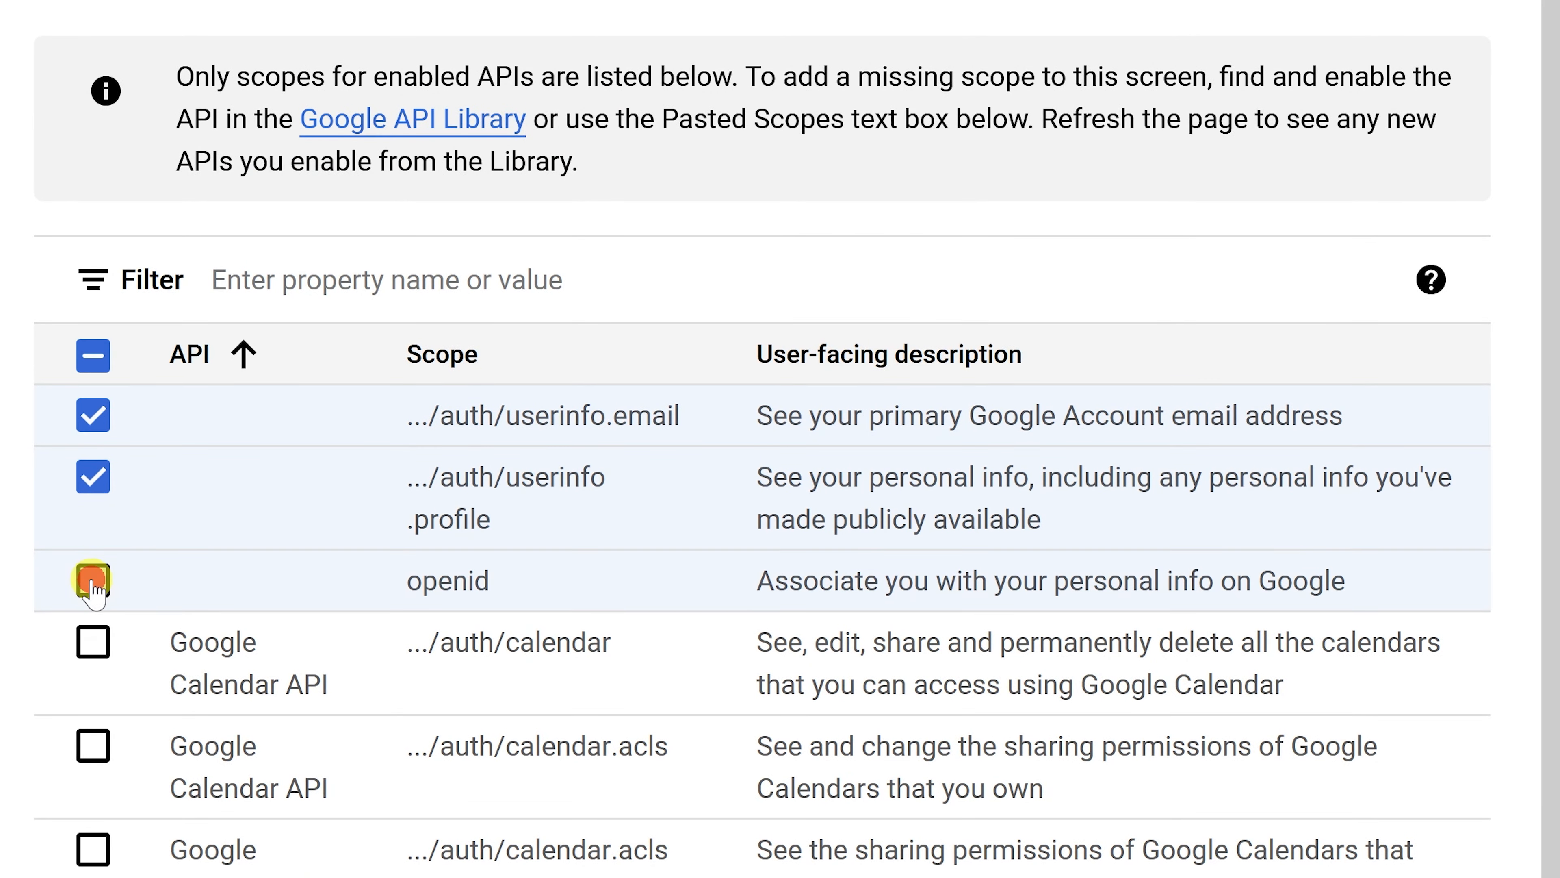
click(92, 580)
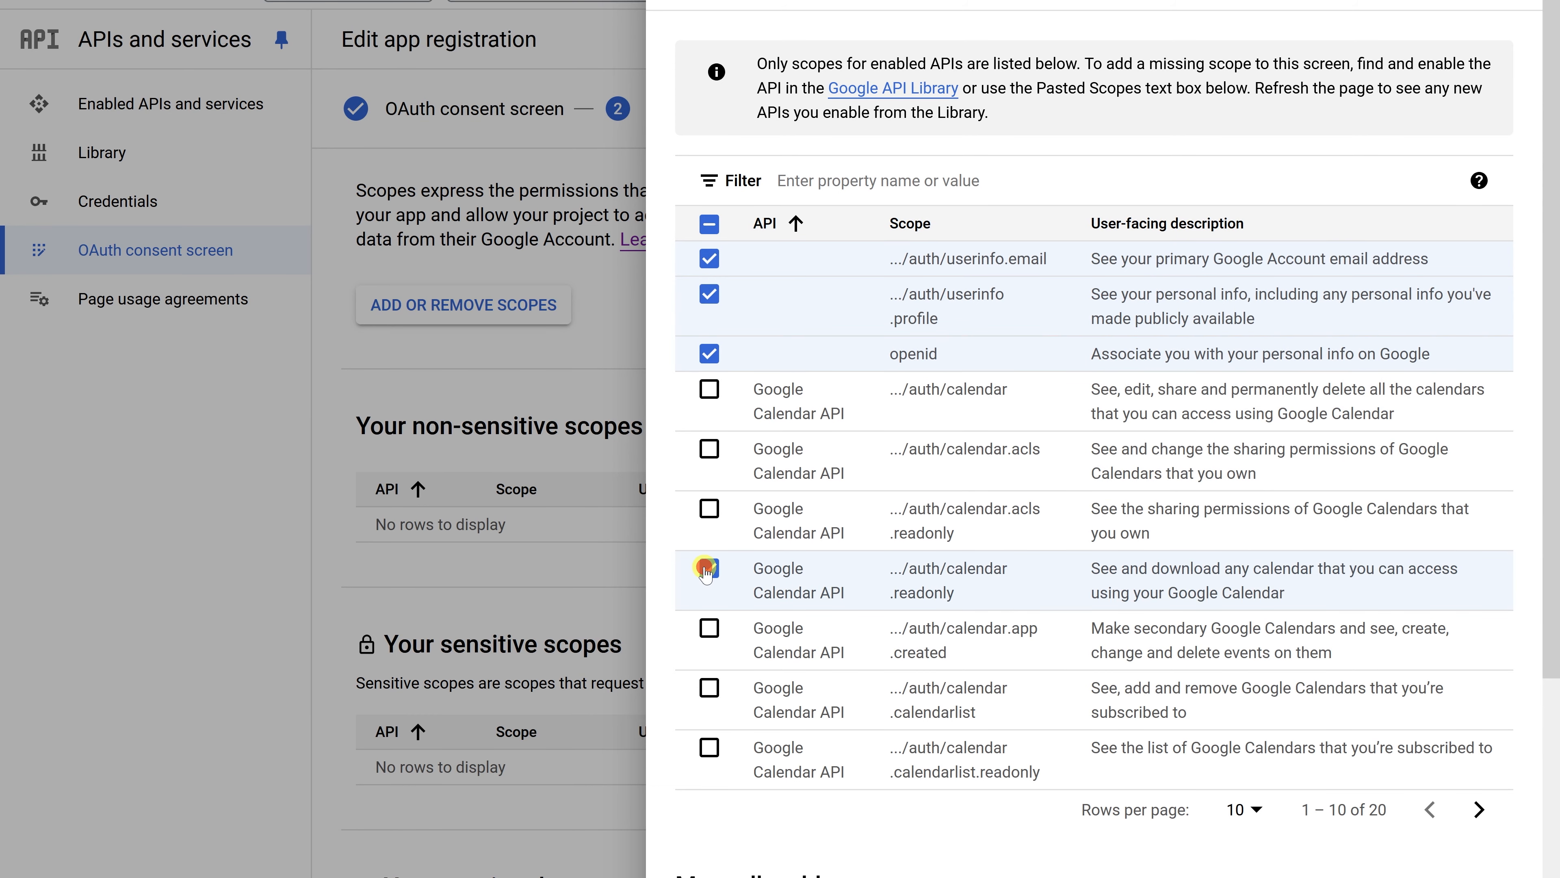
click(709, 580)
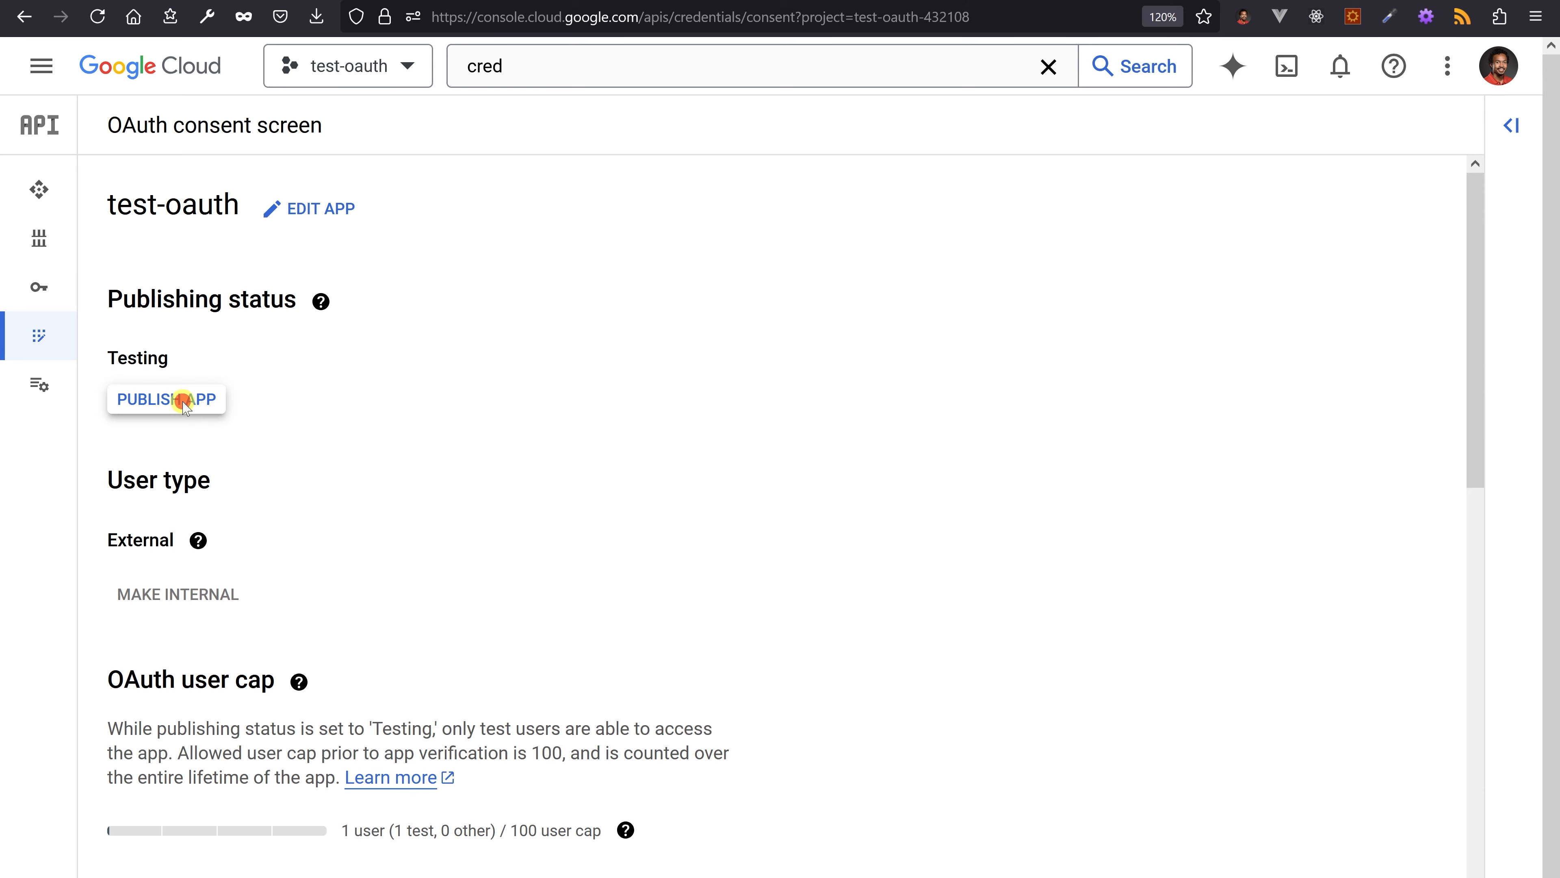
Add a Gmail address as a test user for the consent screen
click(166, 399)
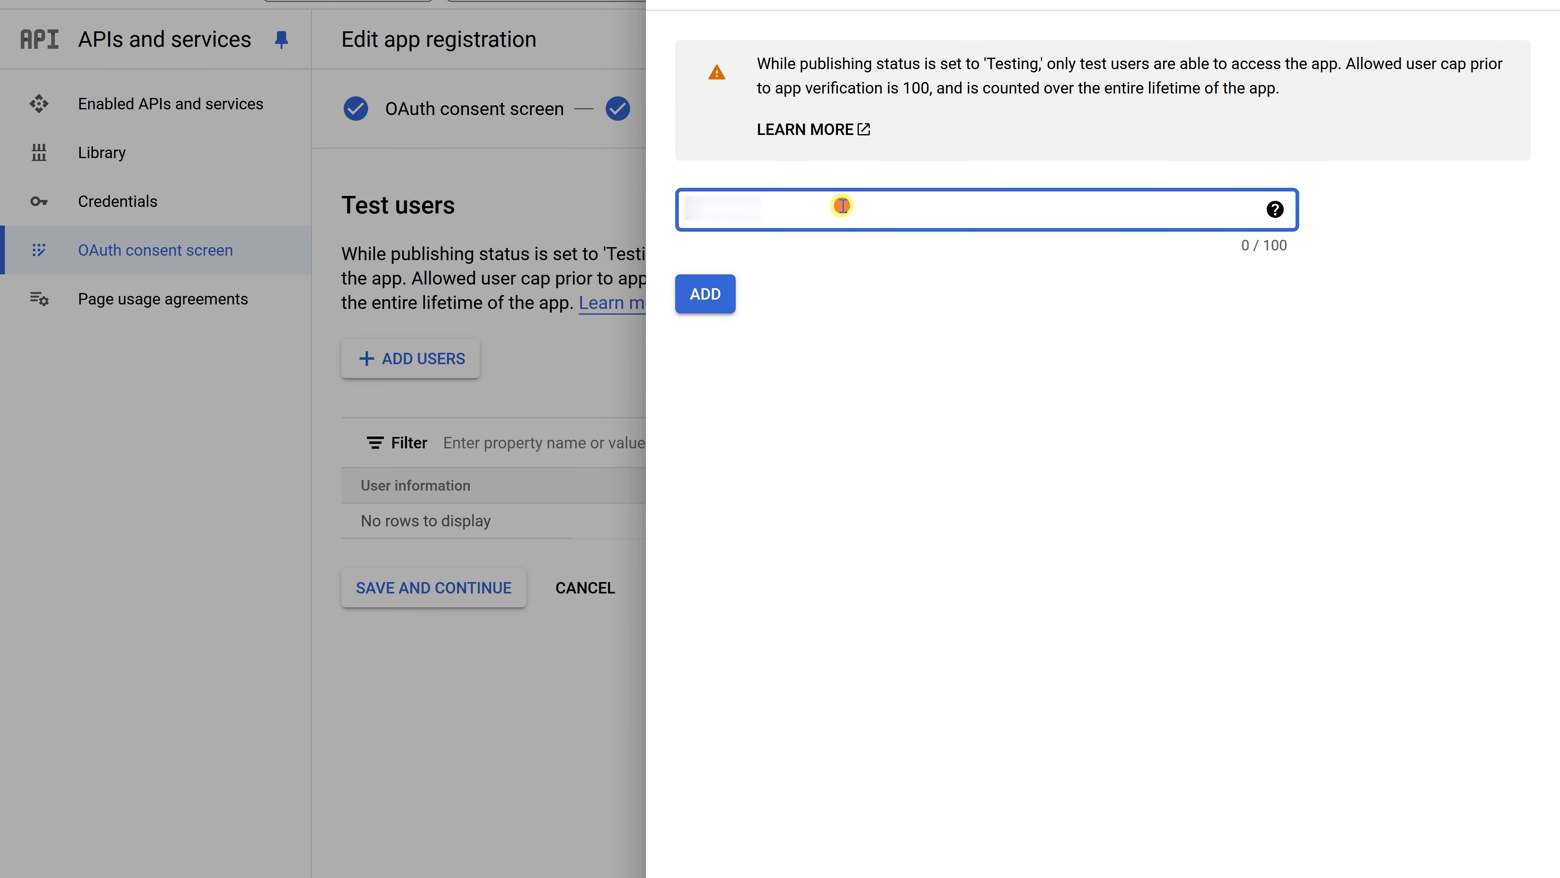
text(@gmail.com)
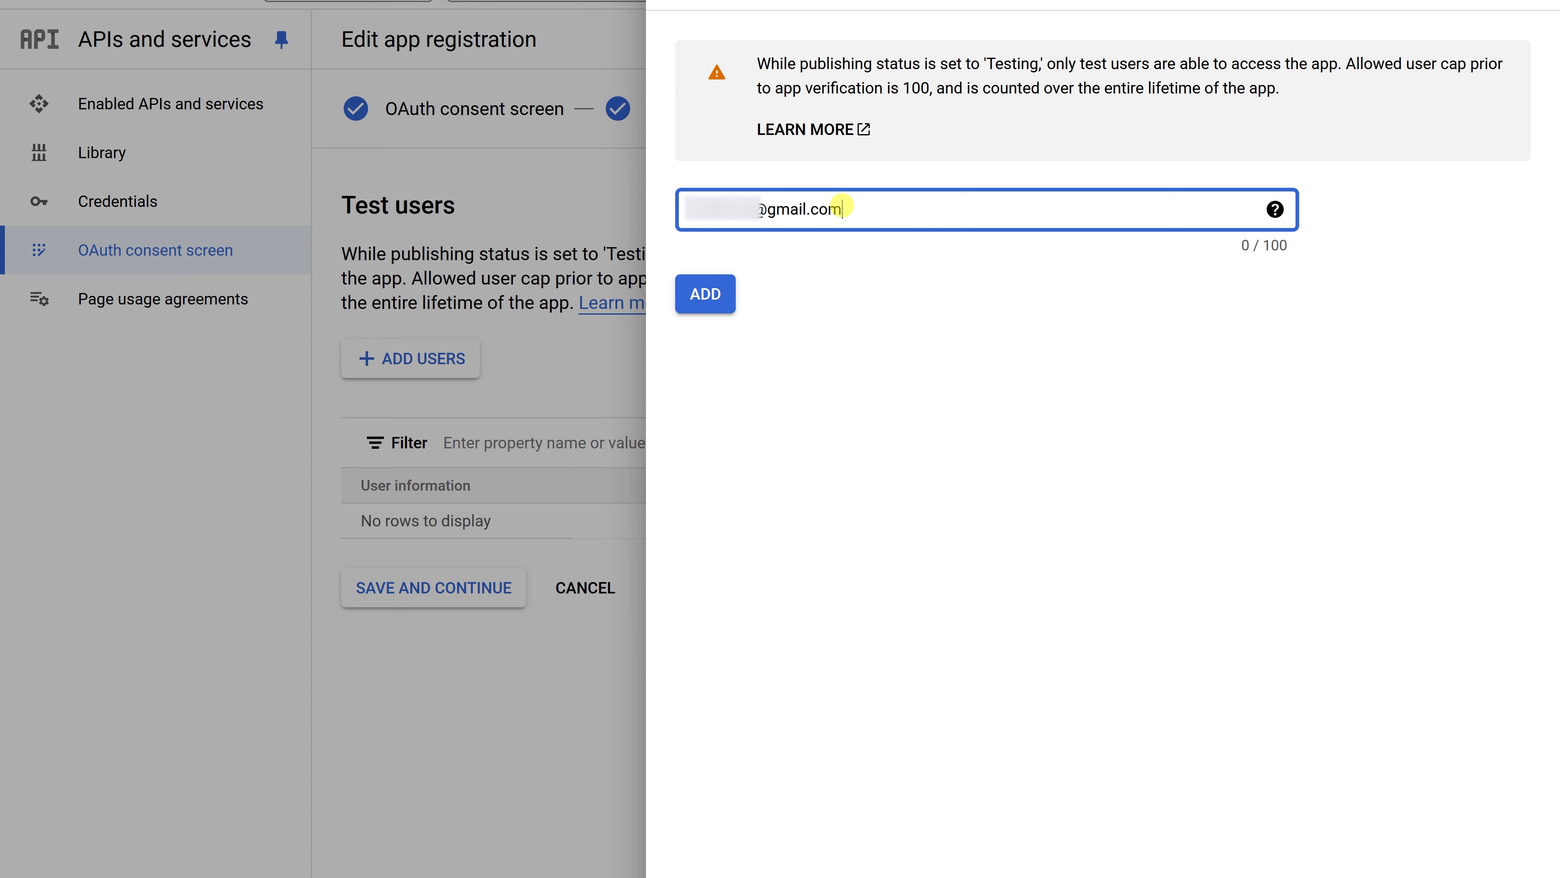
click(704, 293)
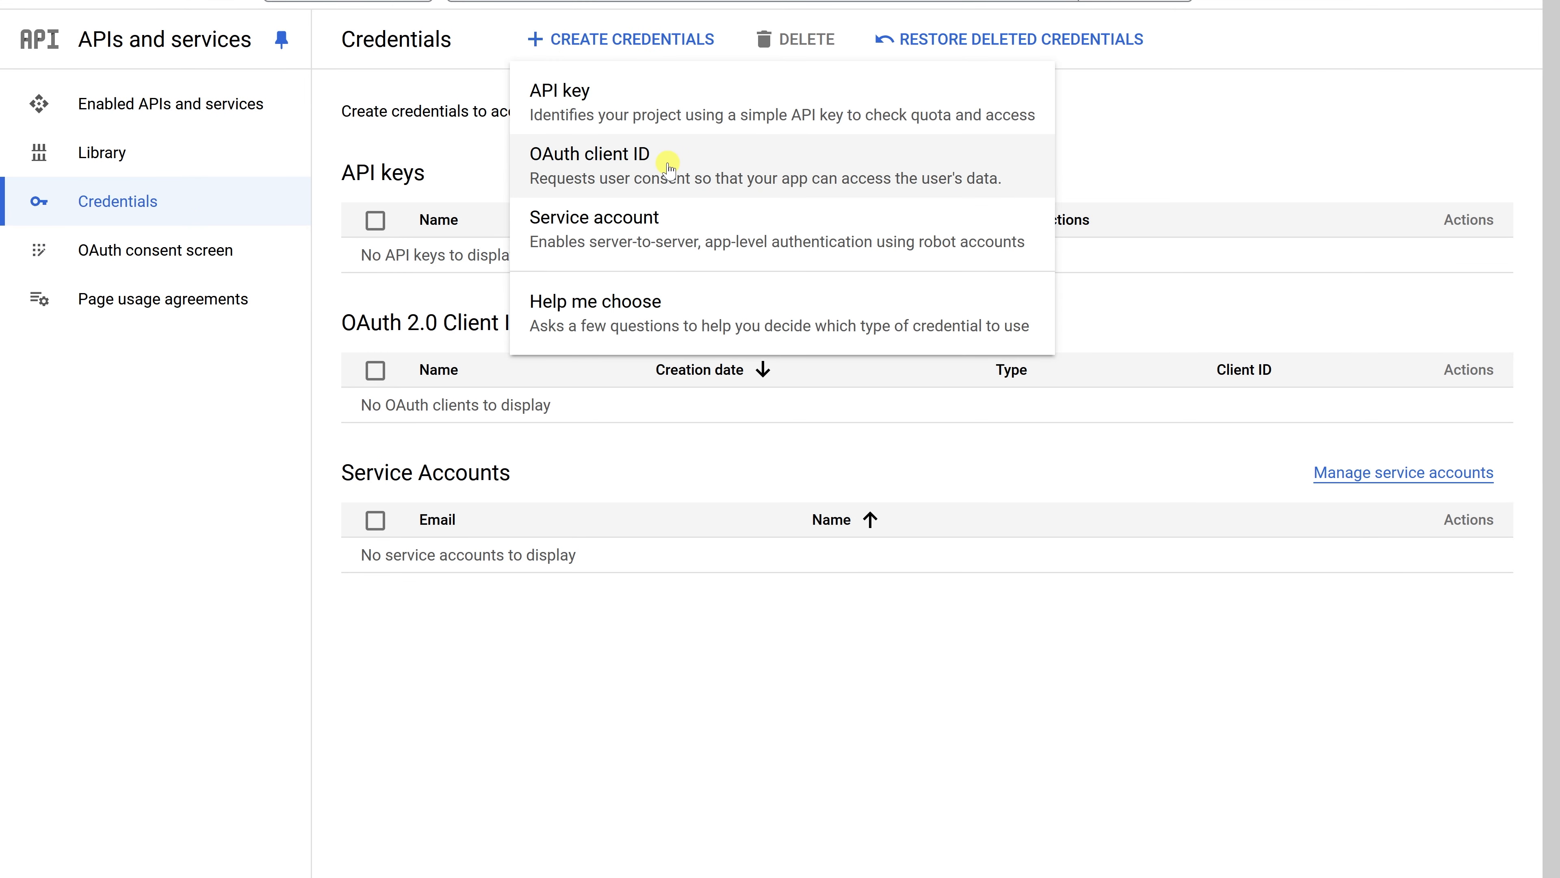
click(589, 154)
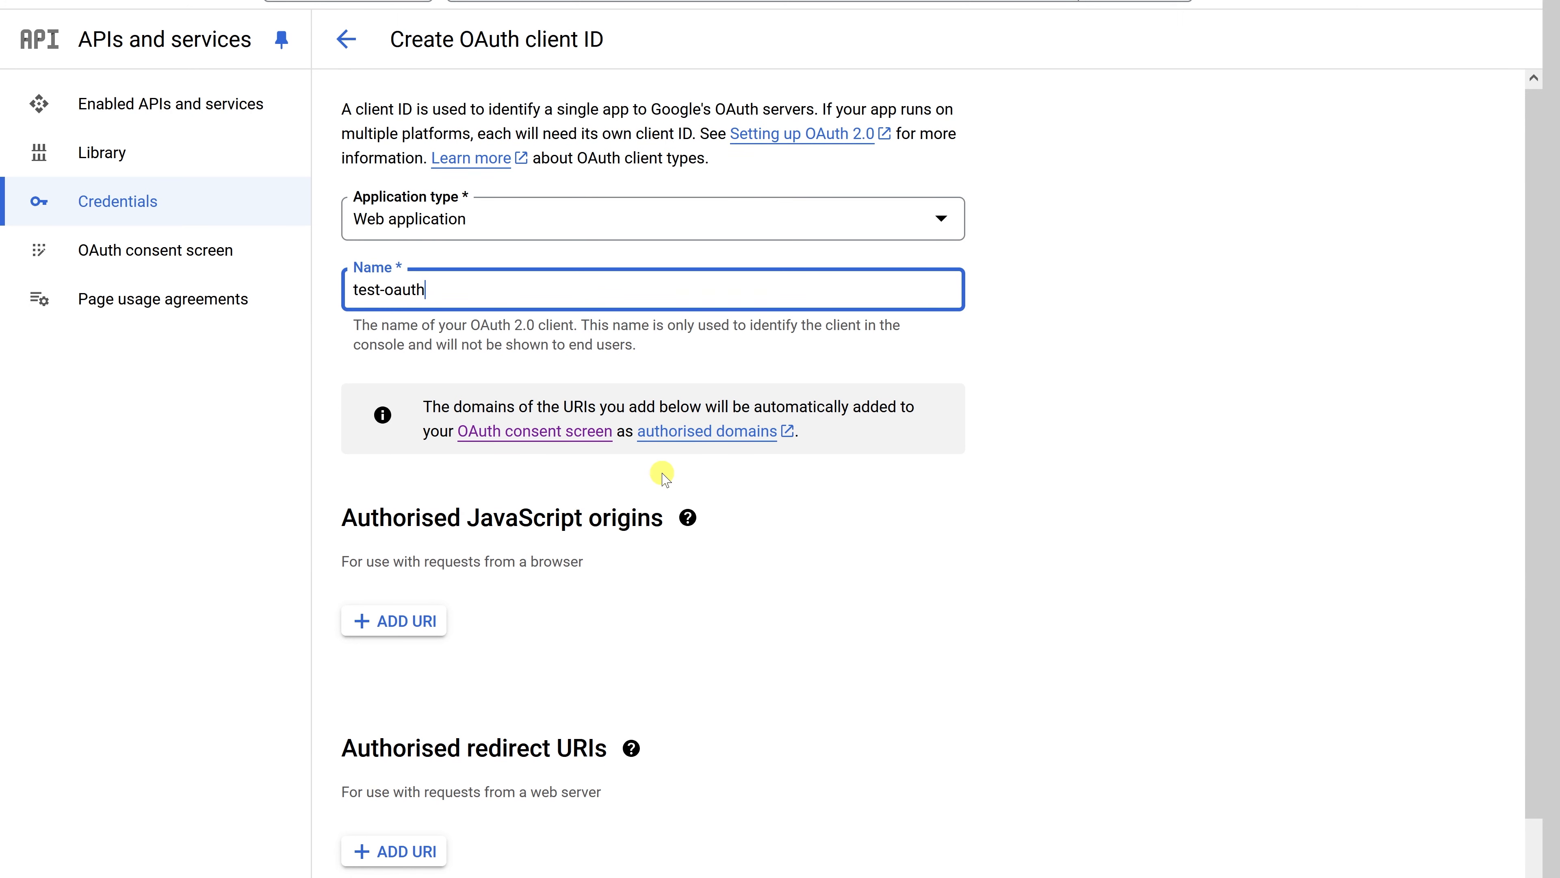
scroll(down, 3)
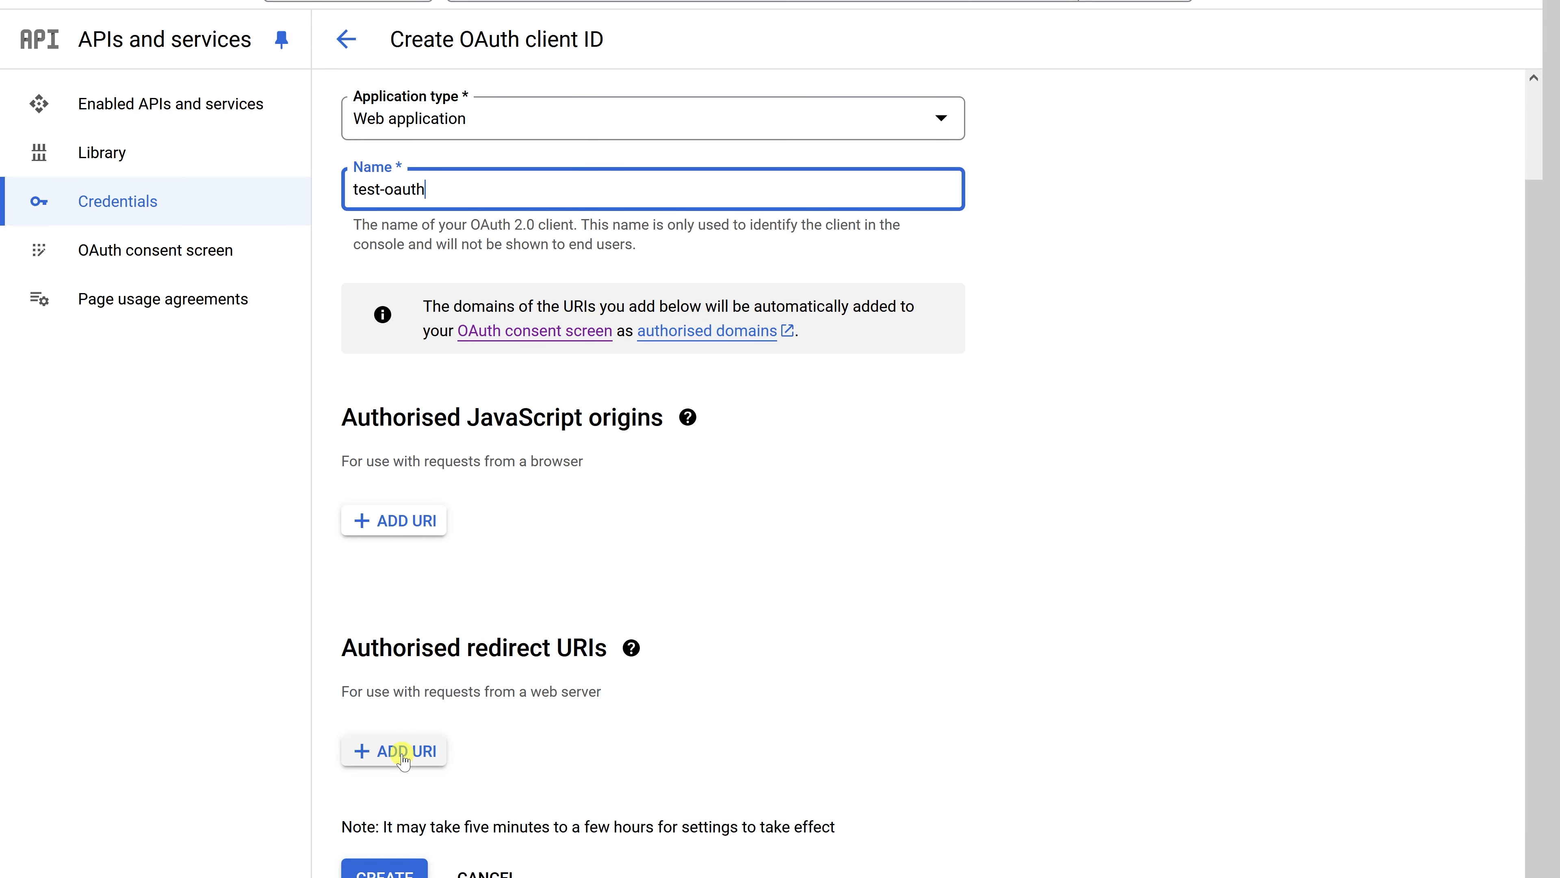
click(394, 750)
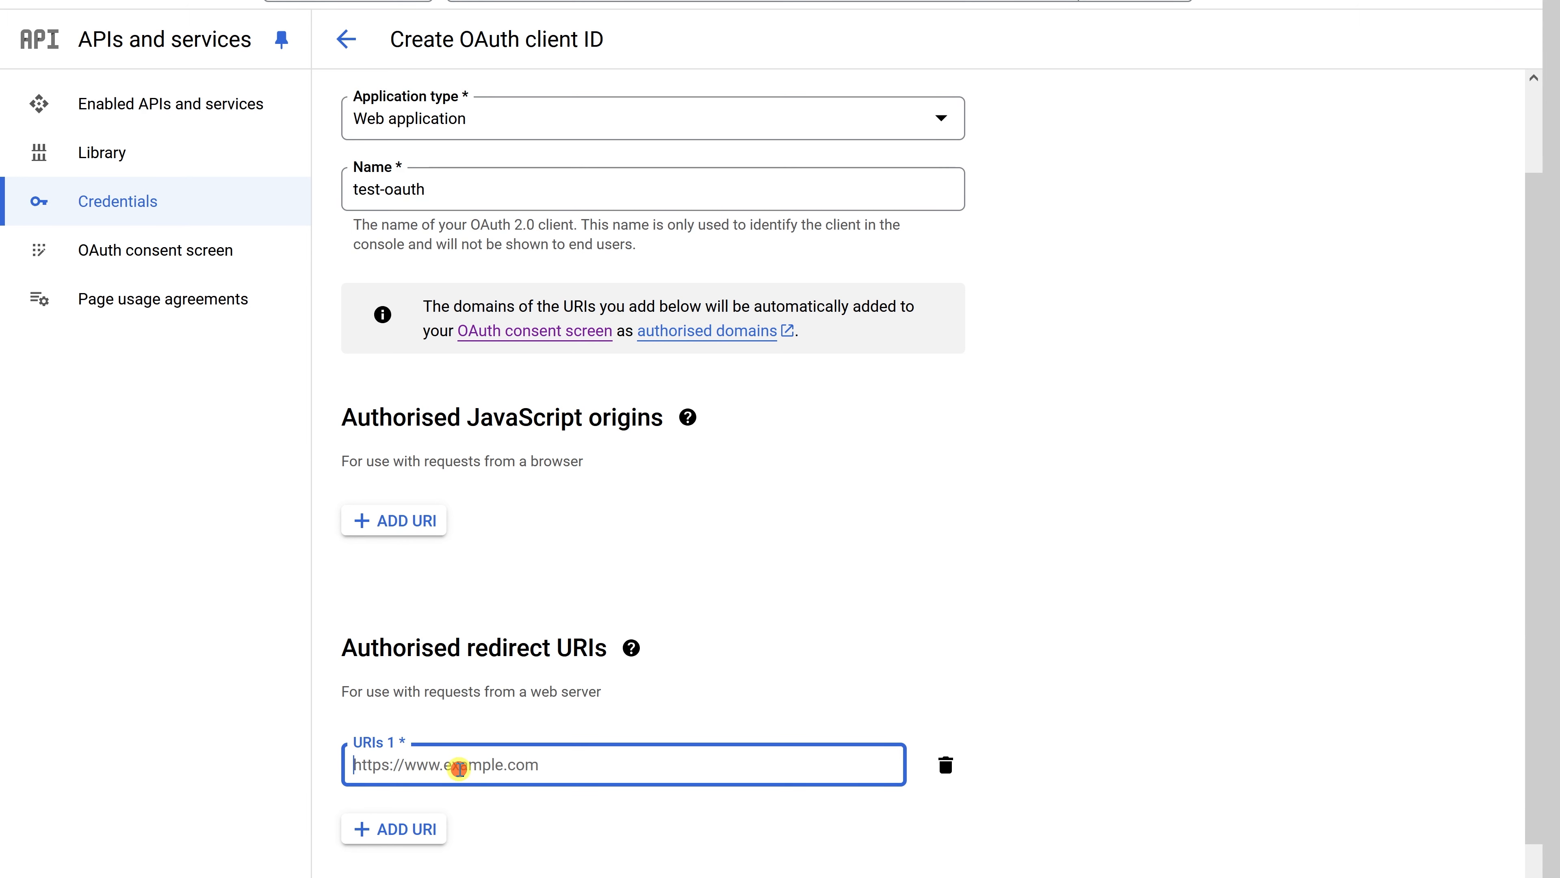
text(http://localhost:9000)
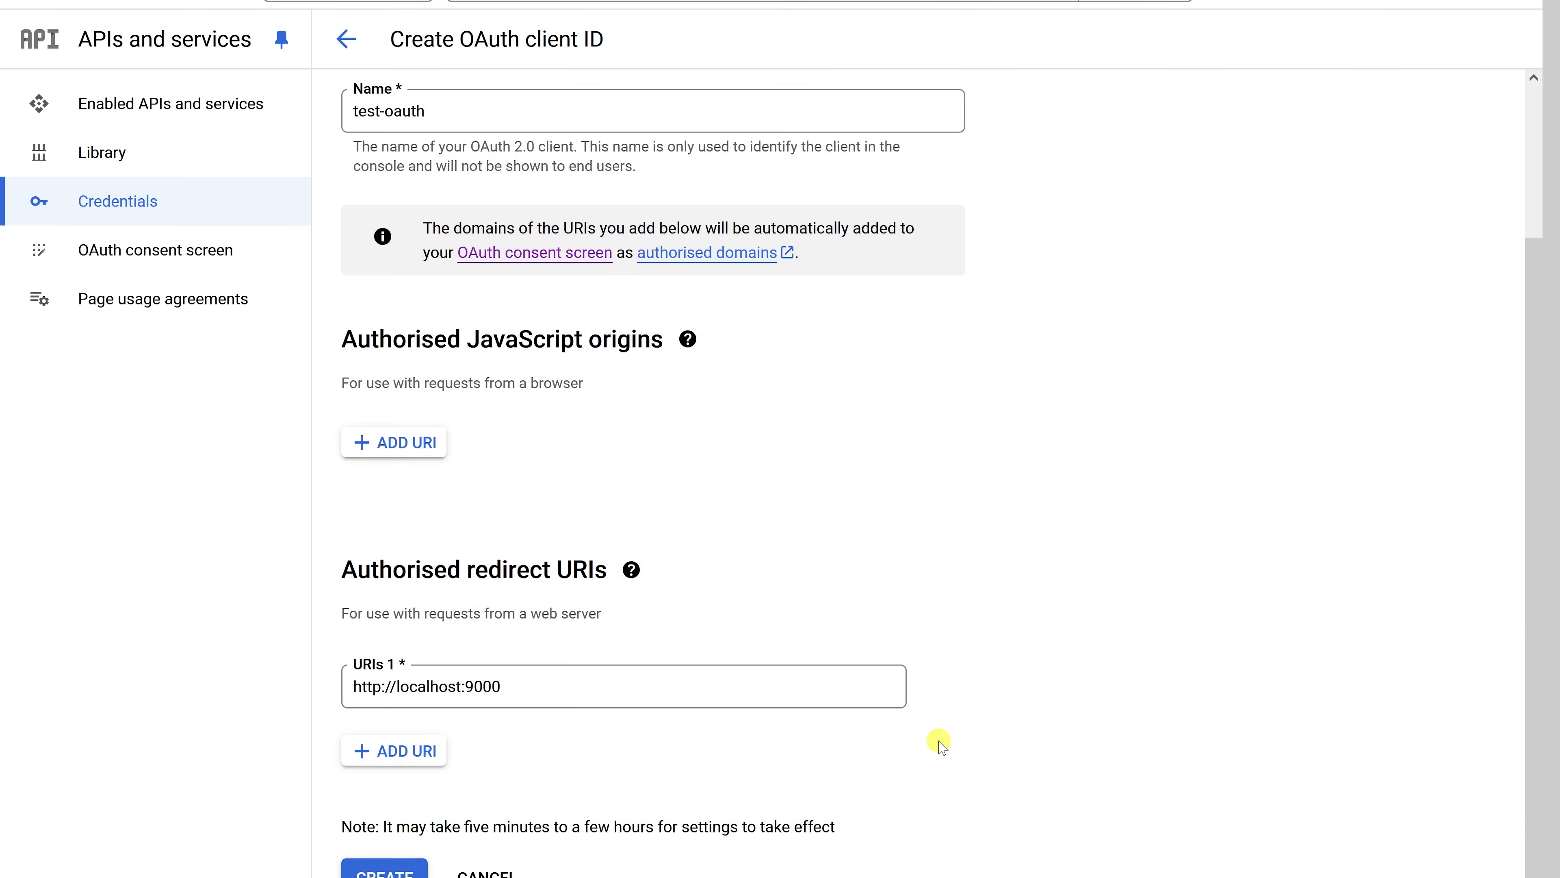
click(385, 872)
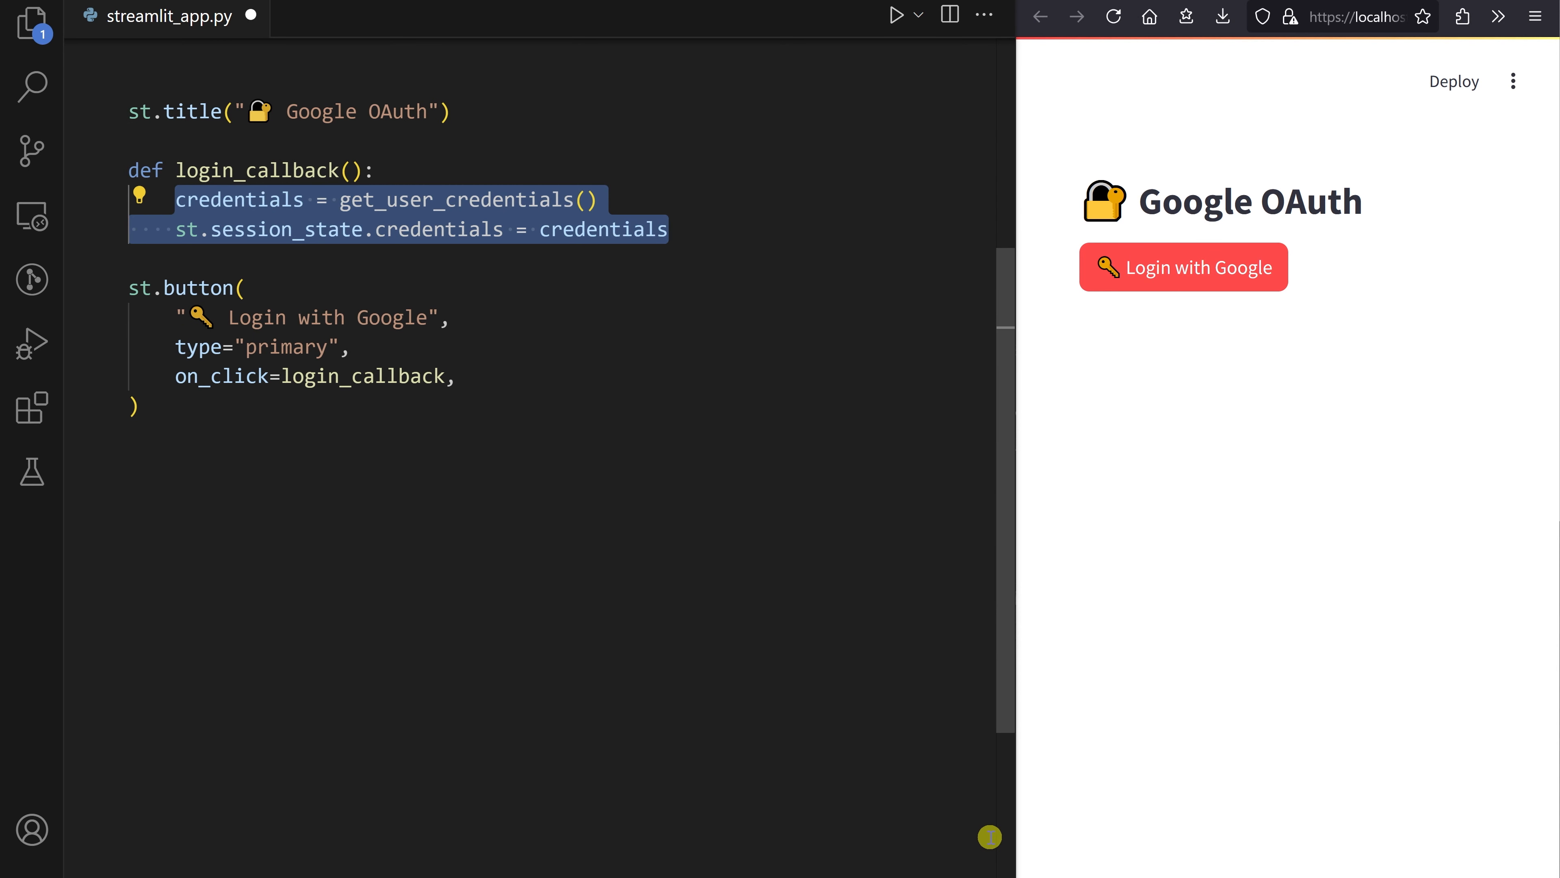
Add client_id from st.secrets and minimum_port=9000, maximum_port=9001 to get_user_credentials, with redirect on :9000
text(client_id=st.secrets.client_id,)
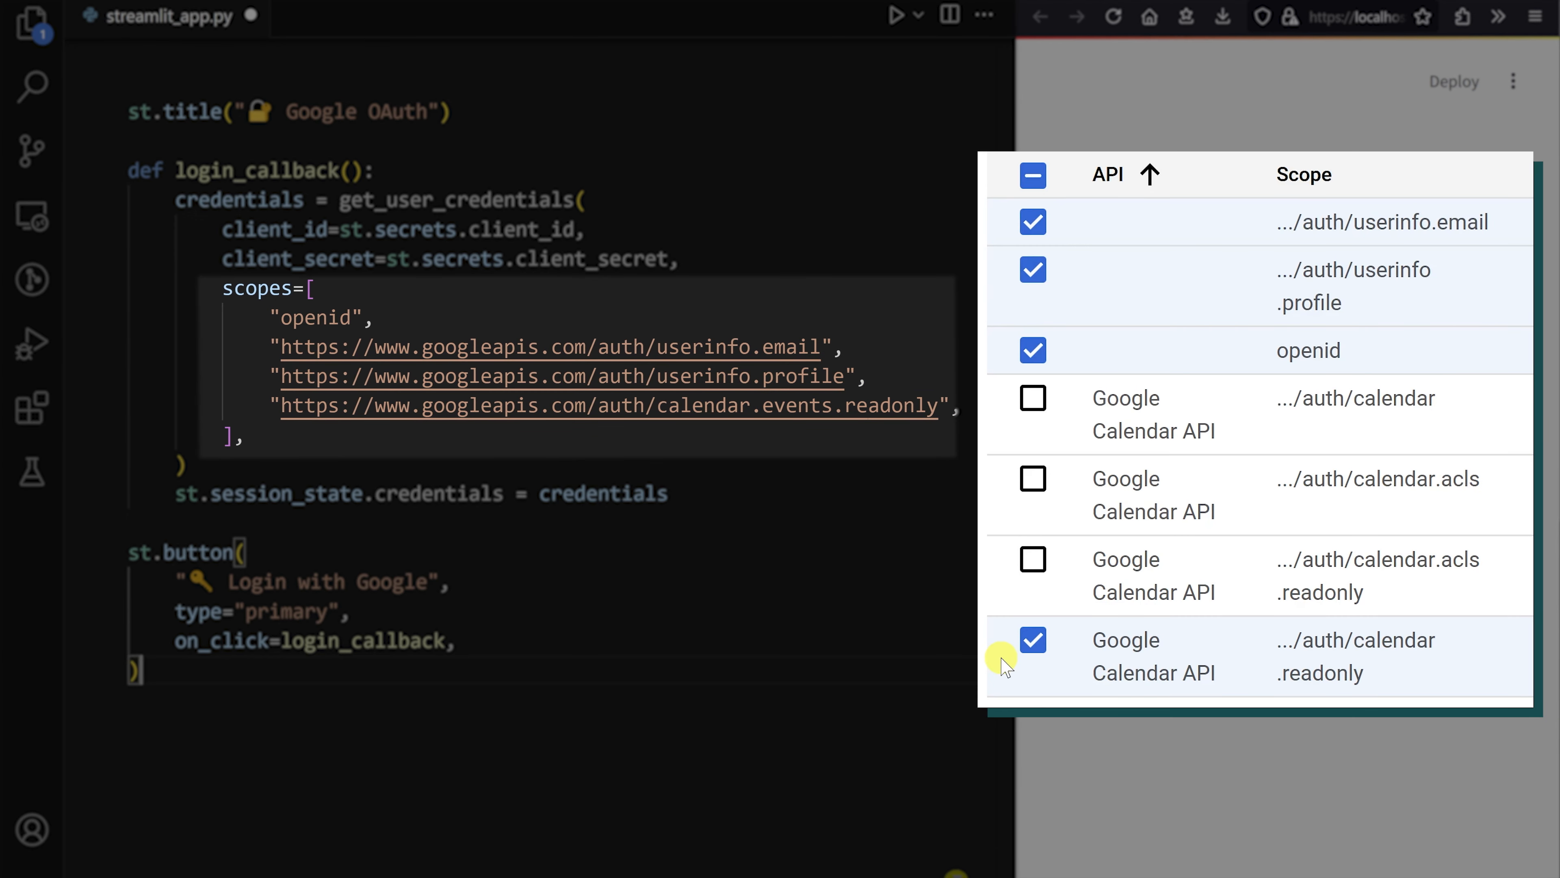
text(minimum_port=9000, maximum_port=9001,)
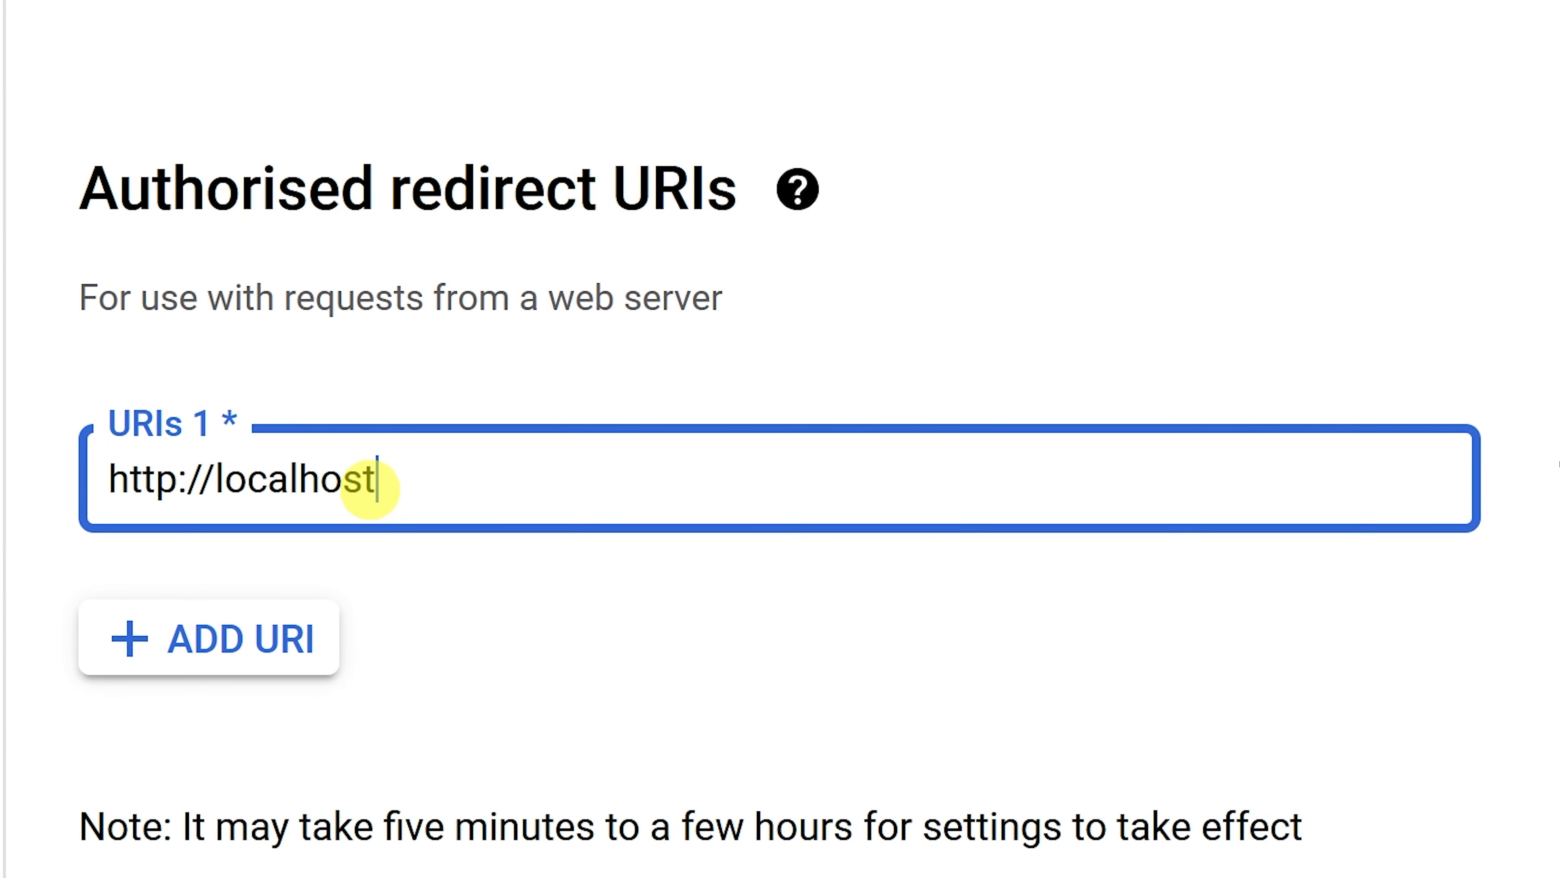
text(:9000)
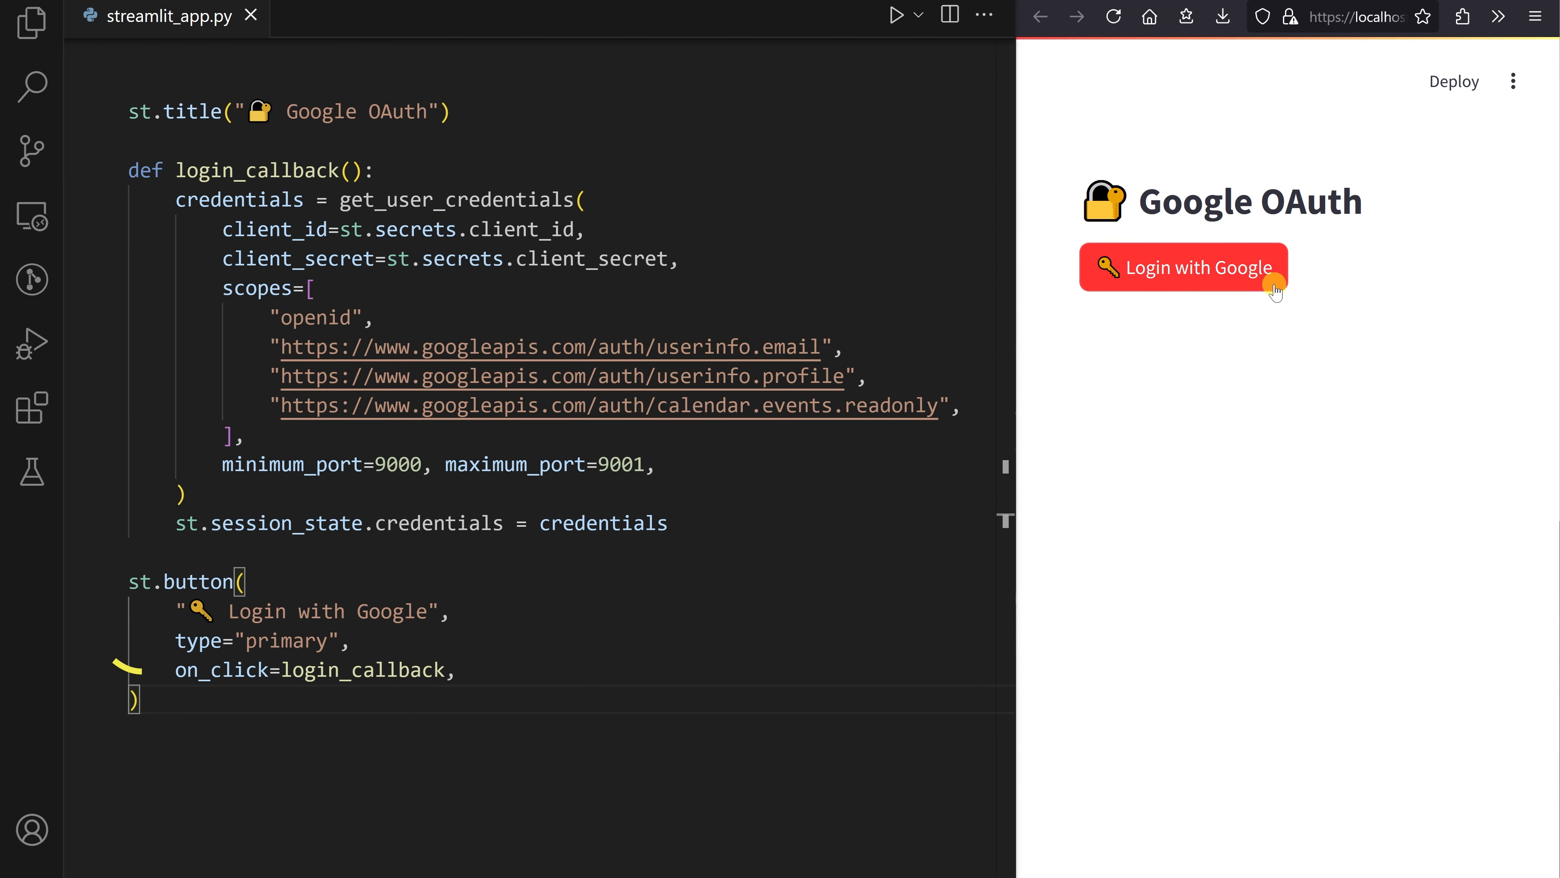
Start Google login from the app, follow the terminal auth URL and choose the Gmail account
click(1183, 266)
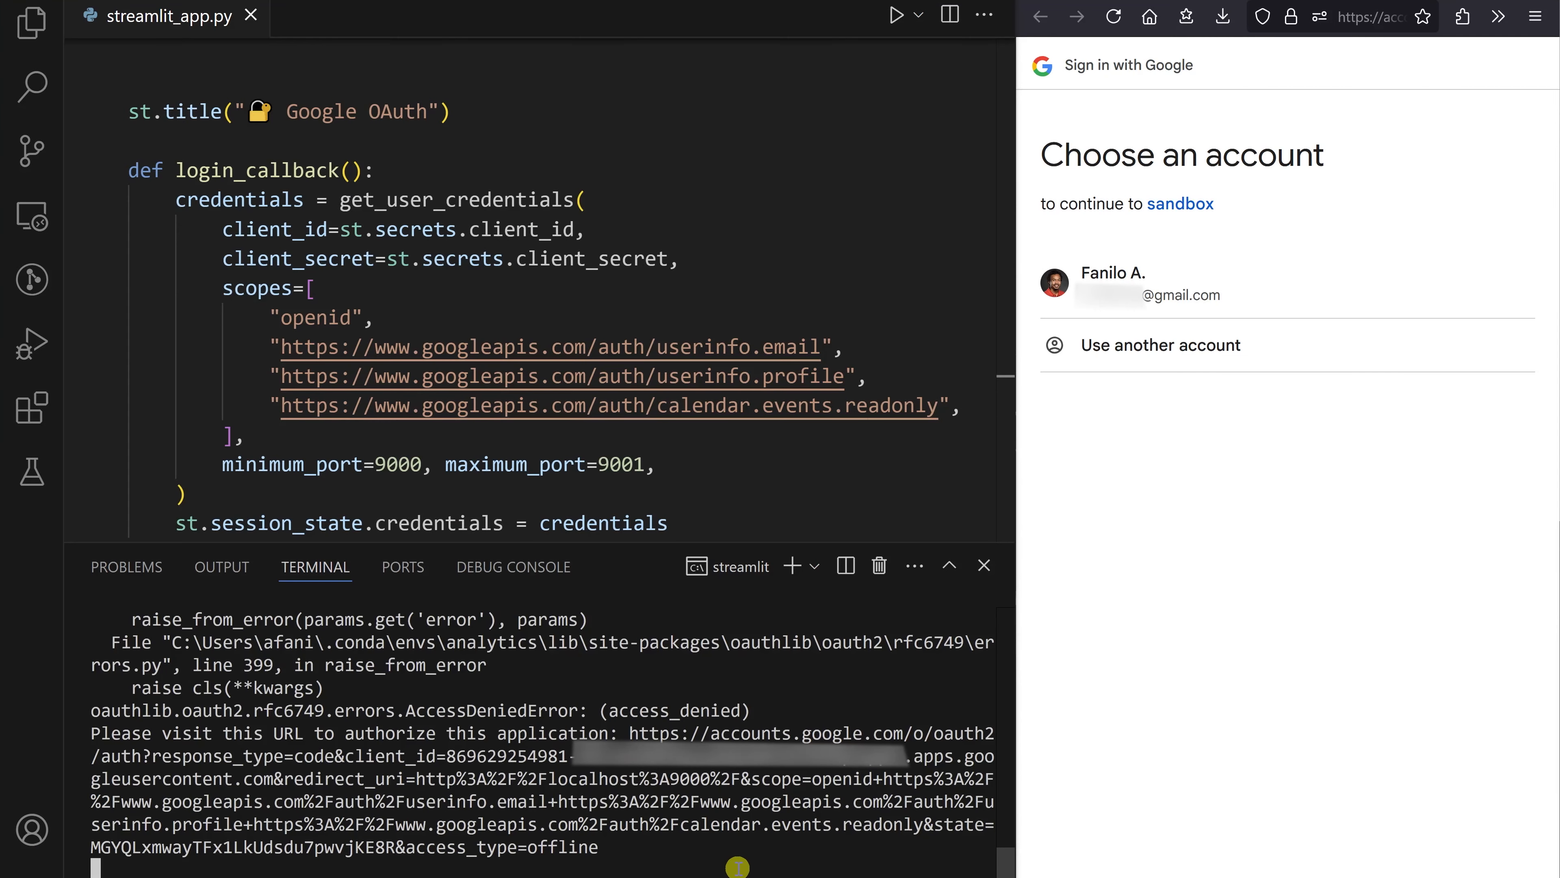
mouse_move(785, 756)
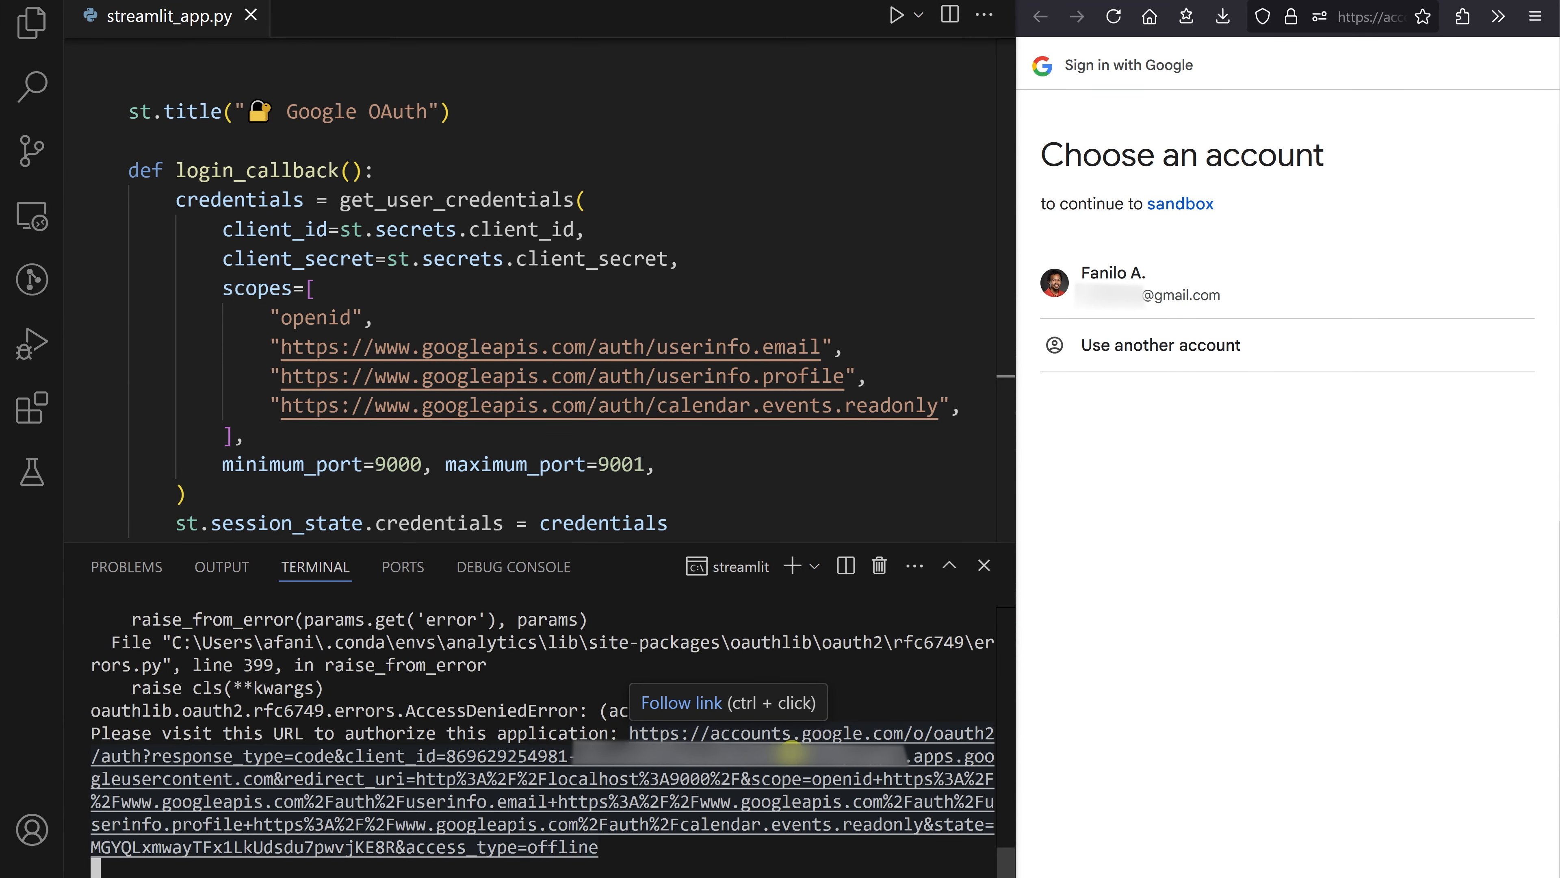
click(984, 566)
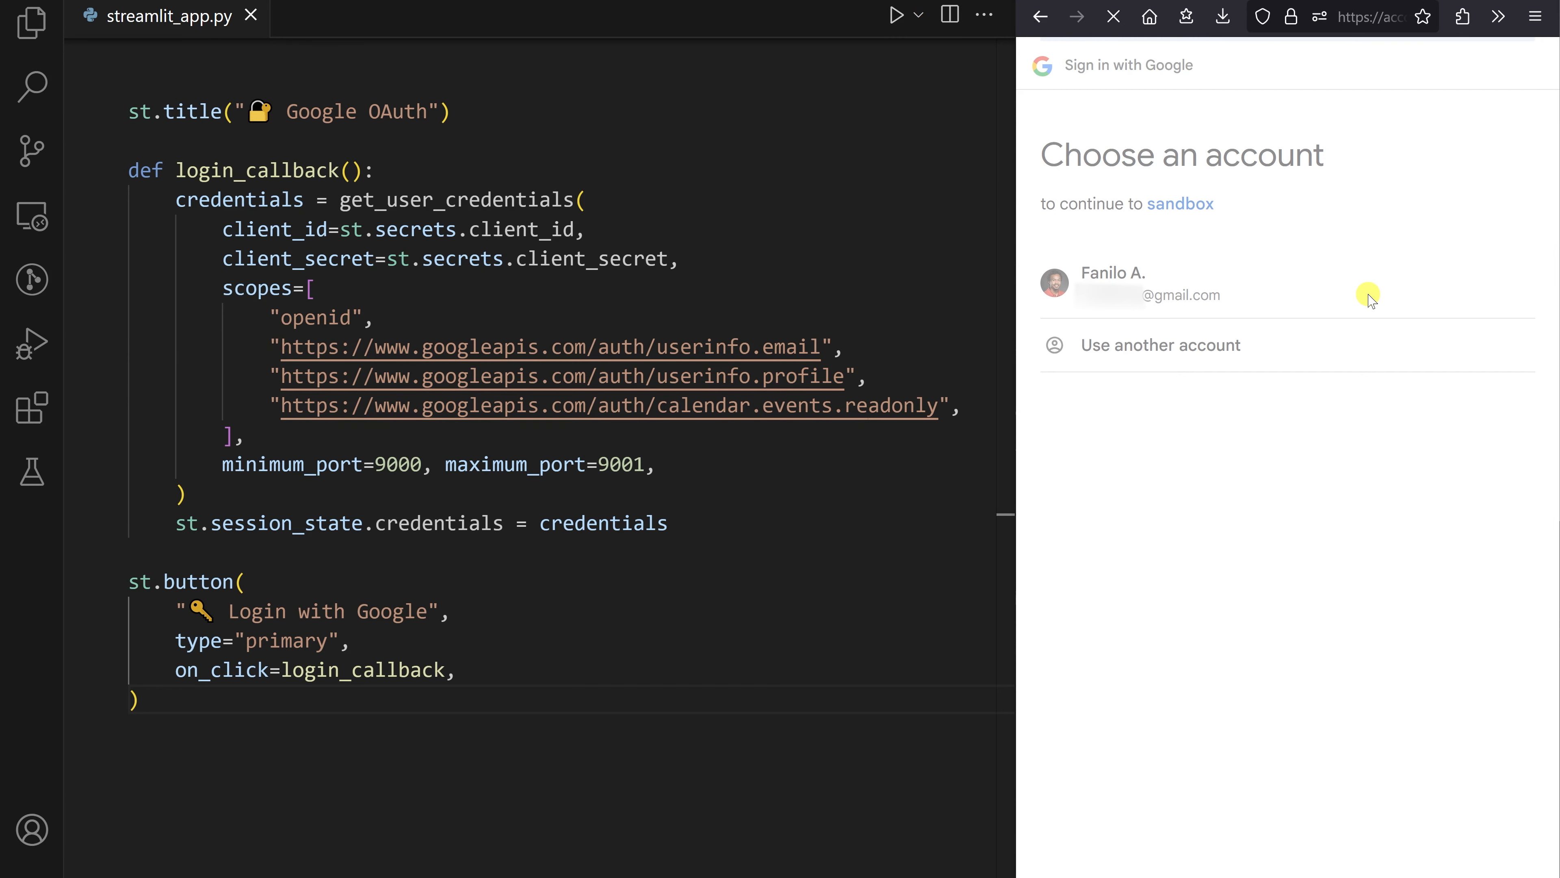
click(1145, 284)
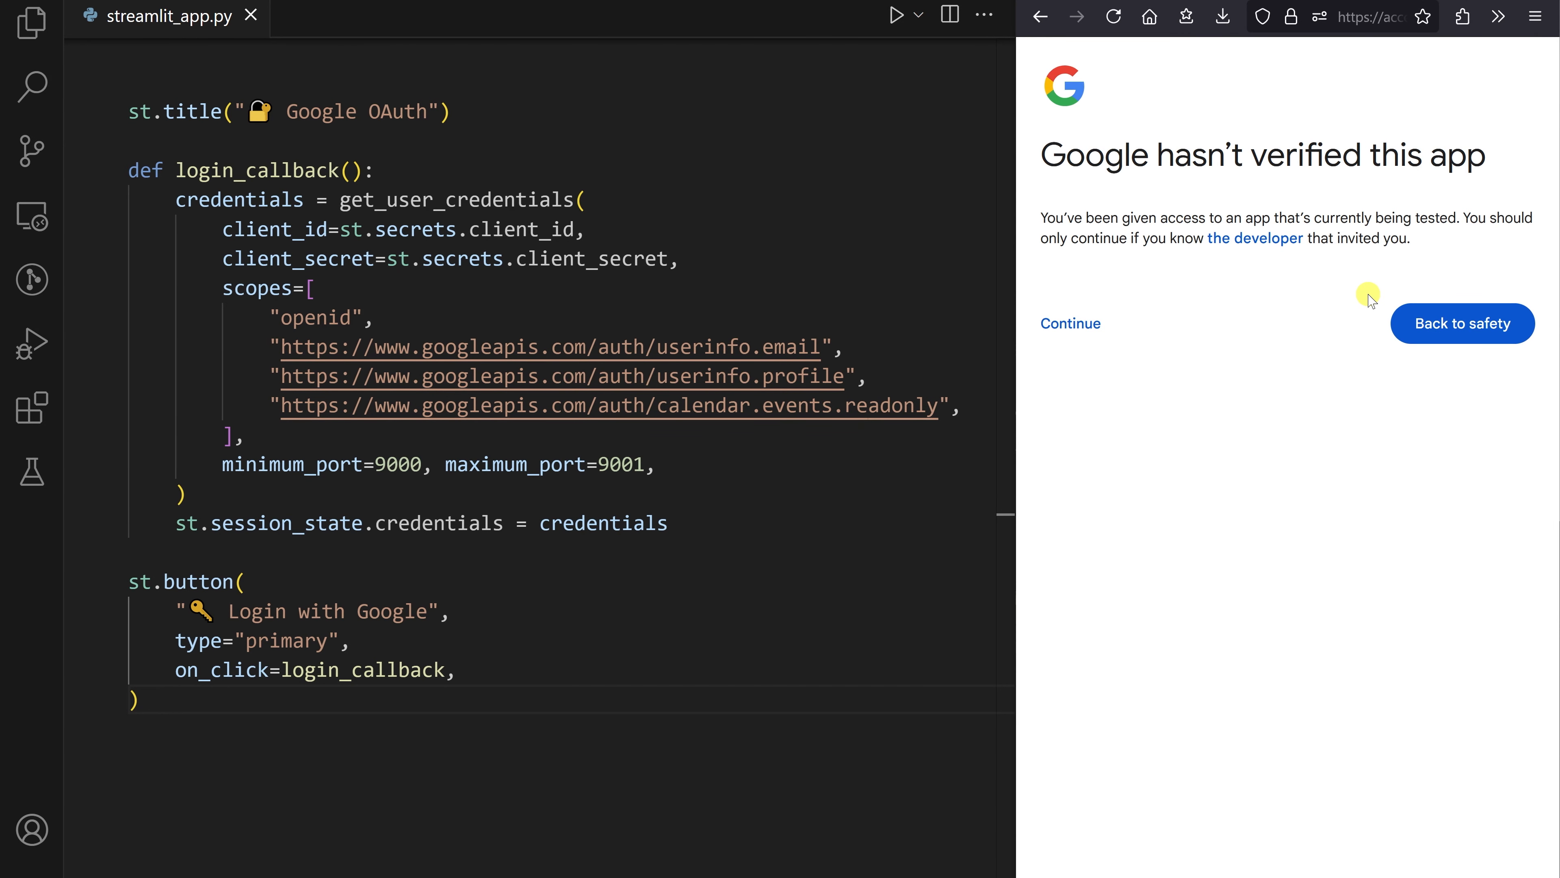
mouse_move(1108, 324)
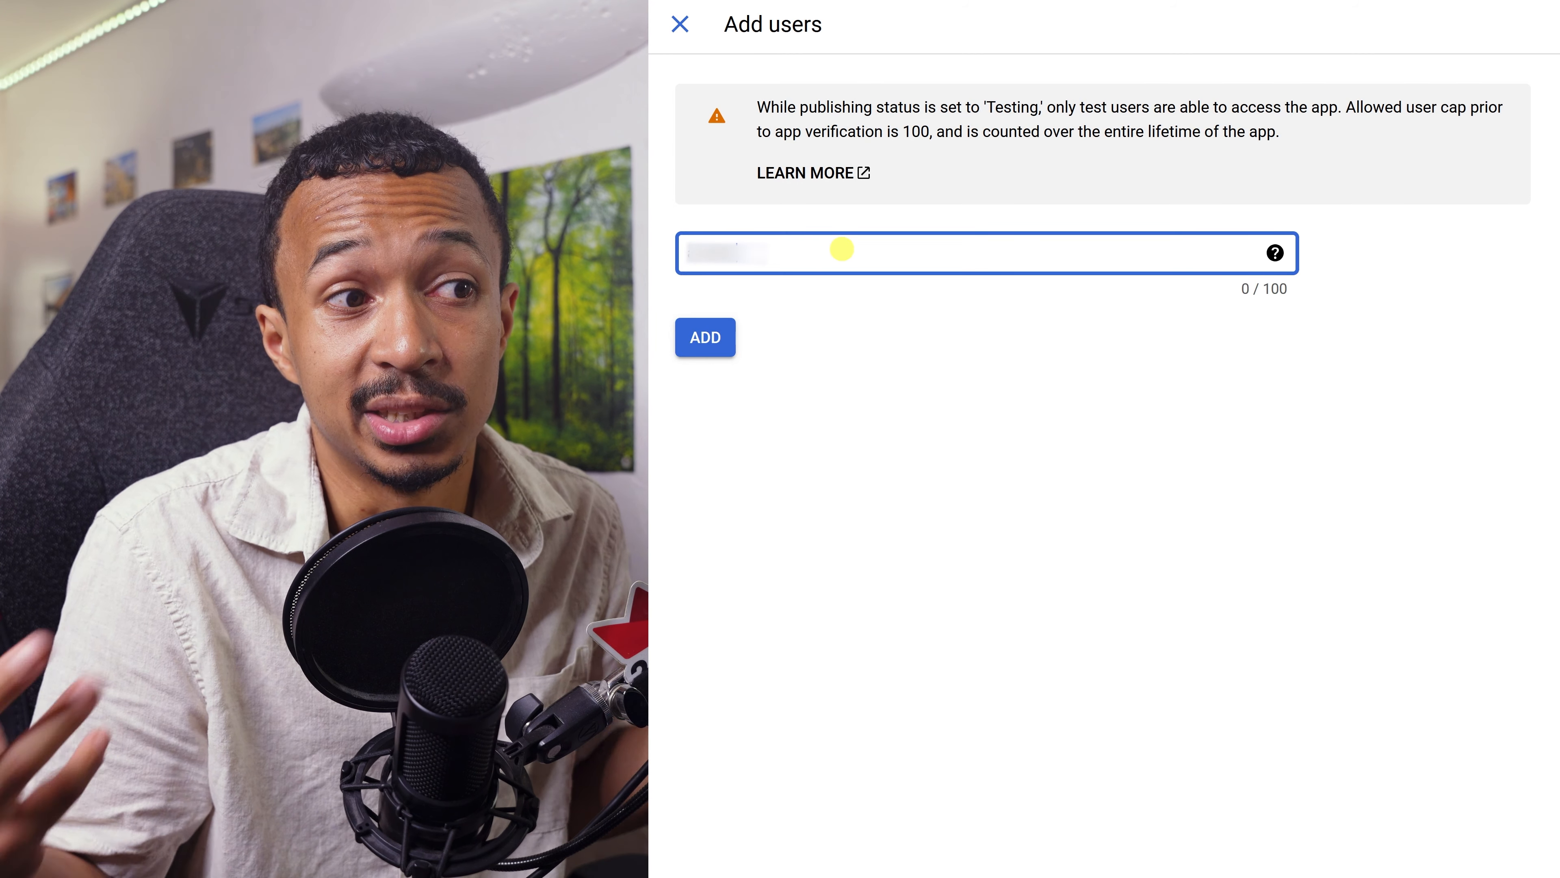
text(gmail.com)
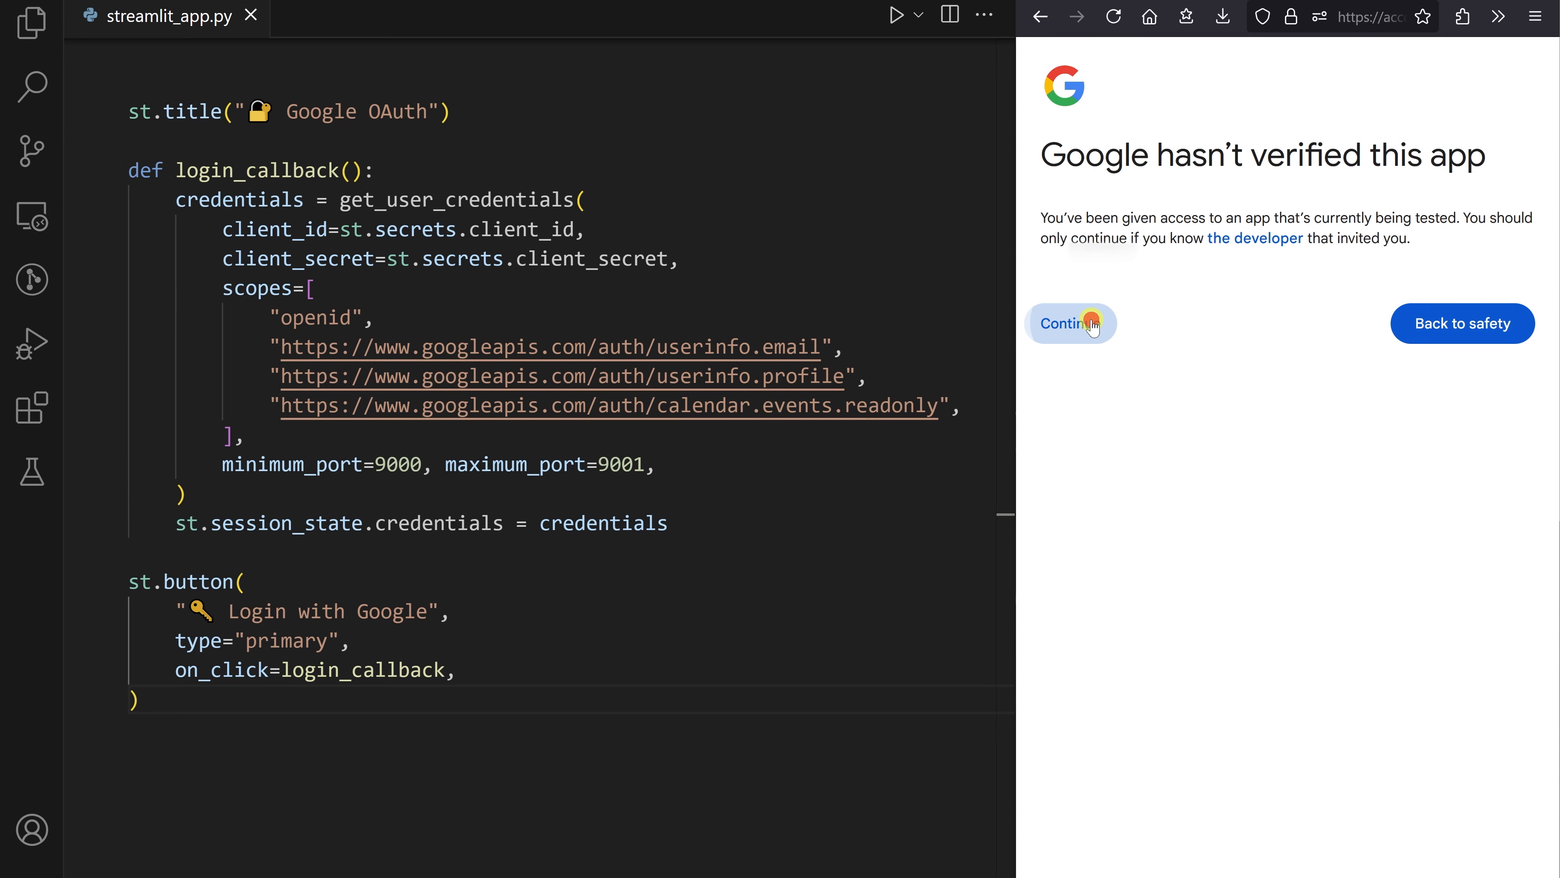
Continue past the unverified-app warning, review existing access and grant calendar read access
click(1065, 323)
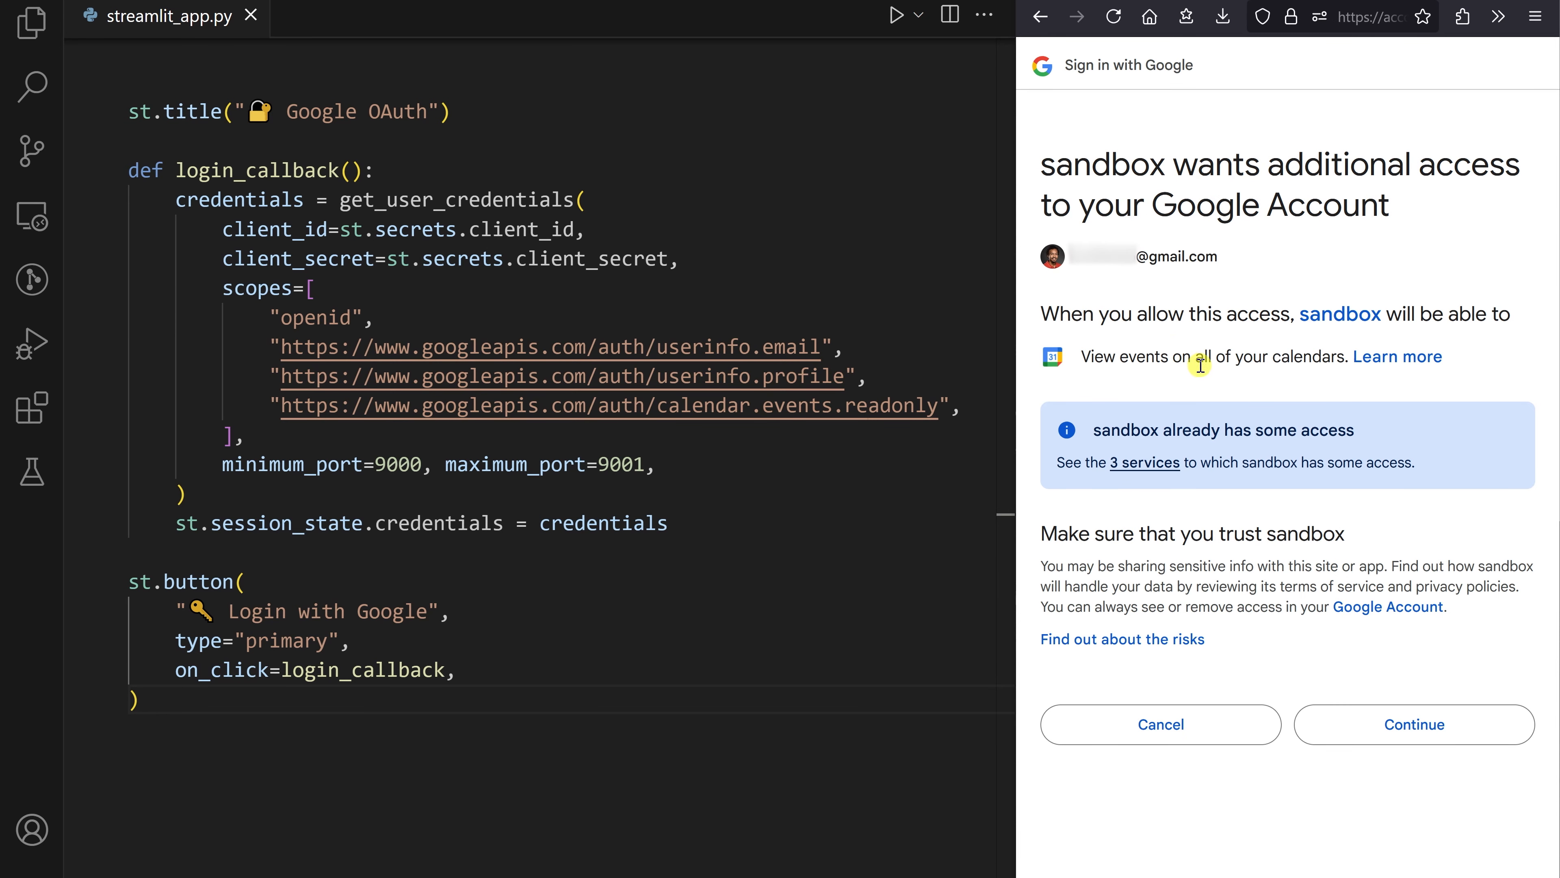
mouse_move(1175, 458)
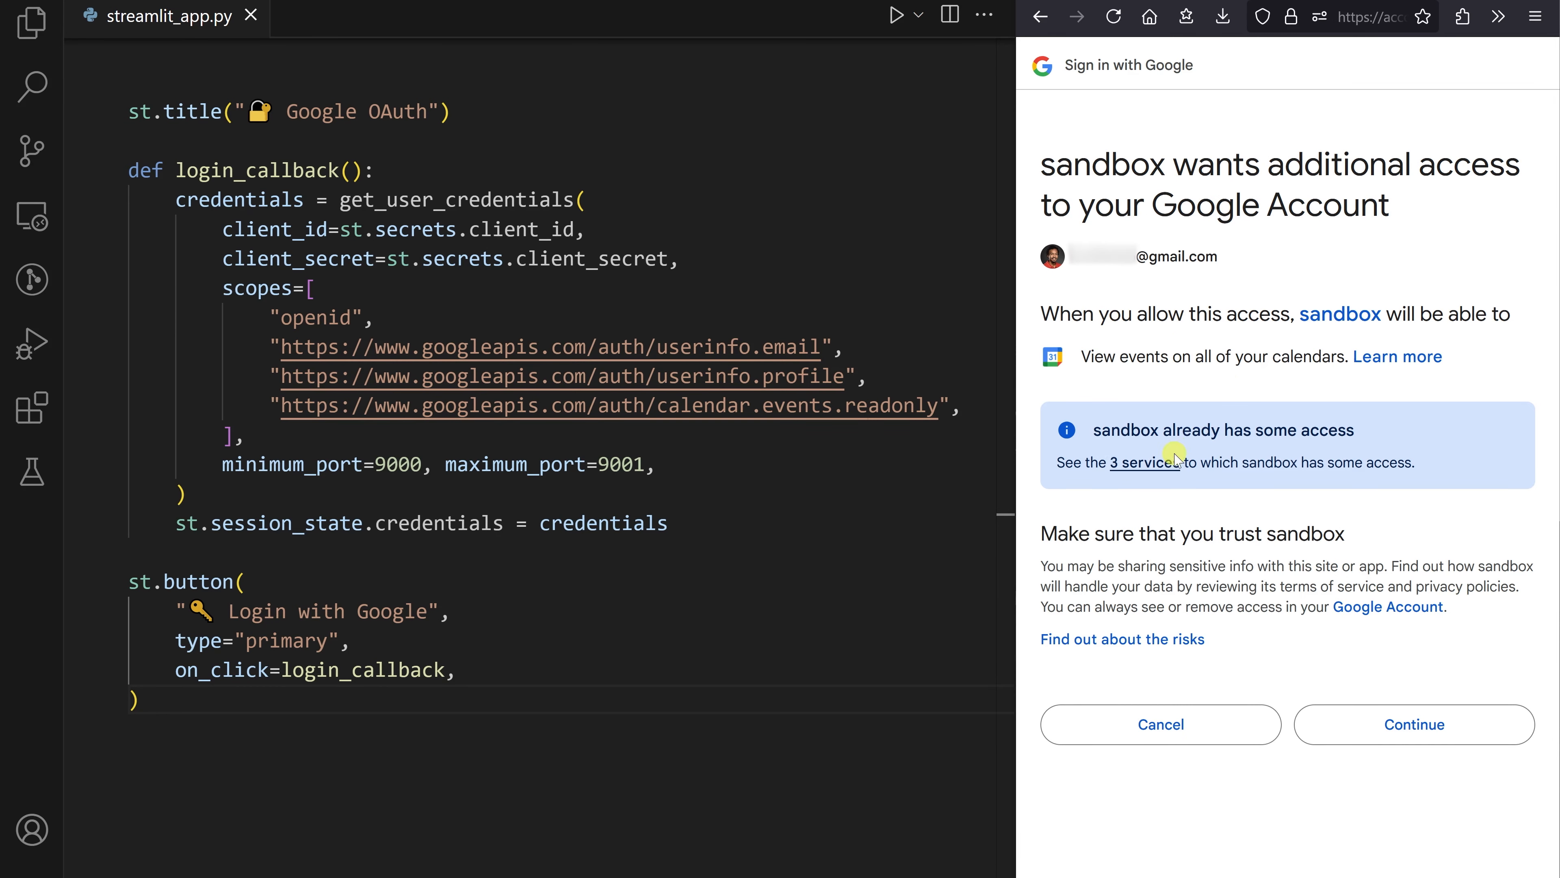
click(1141, 461)
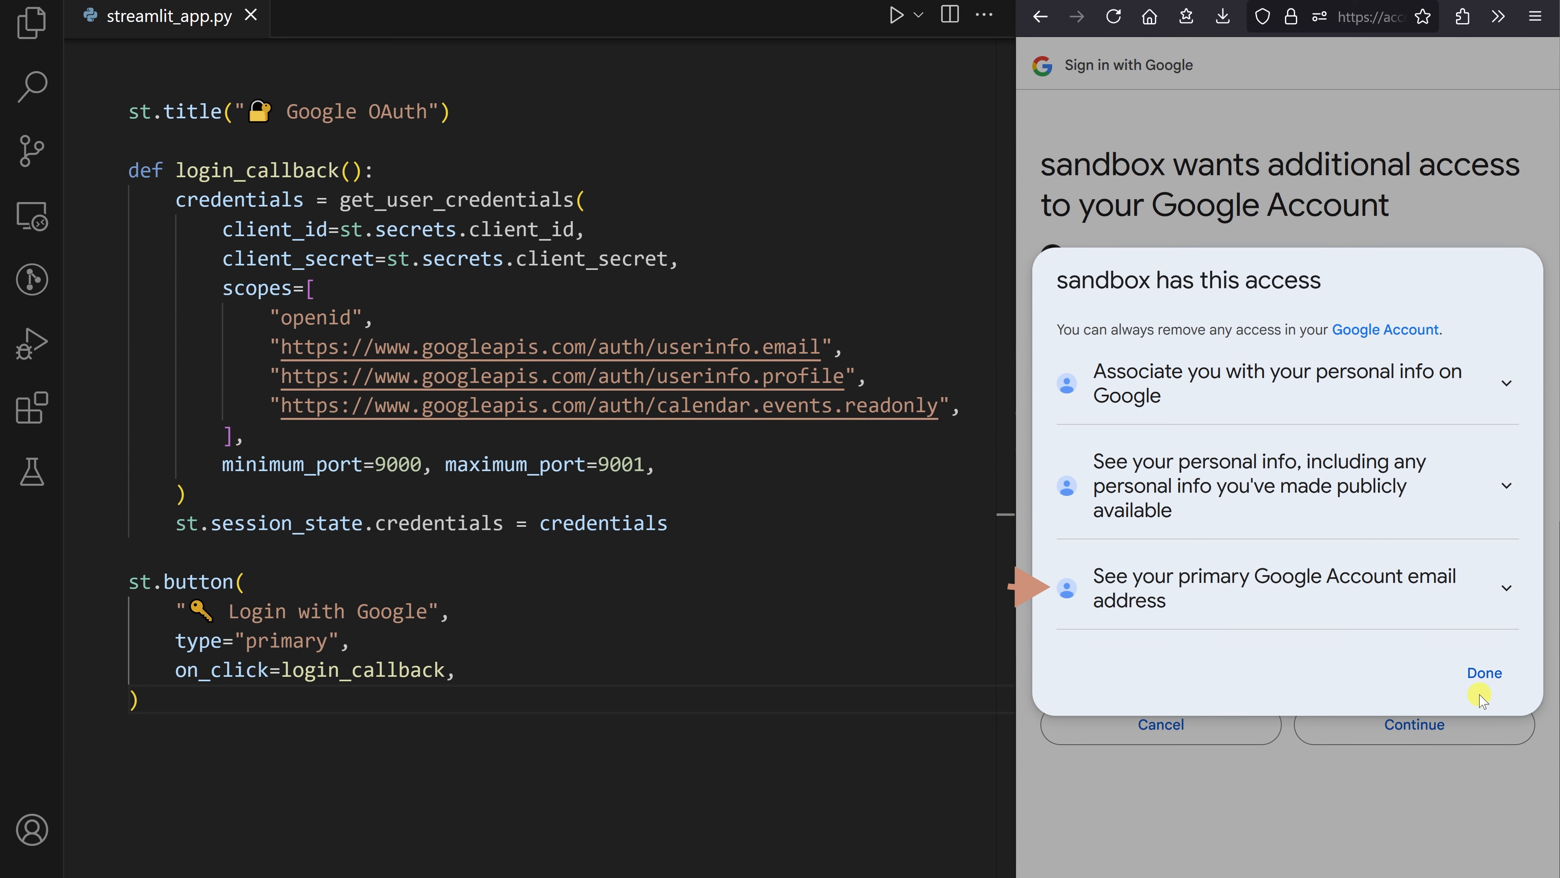
click(1484, 674)
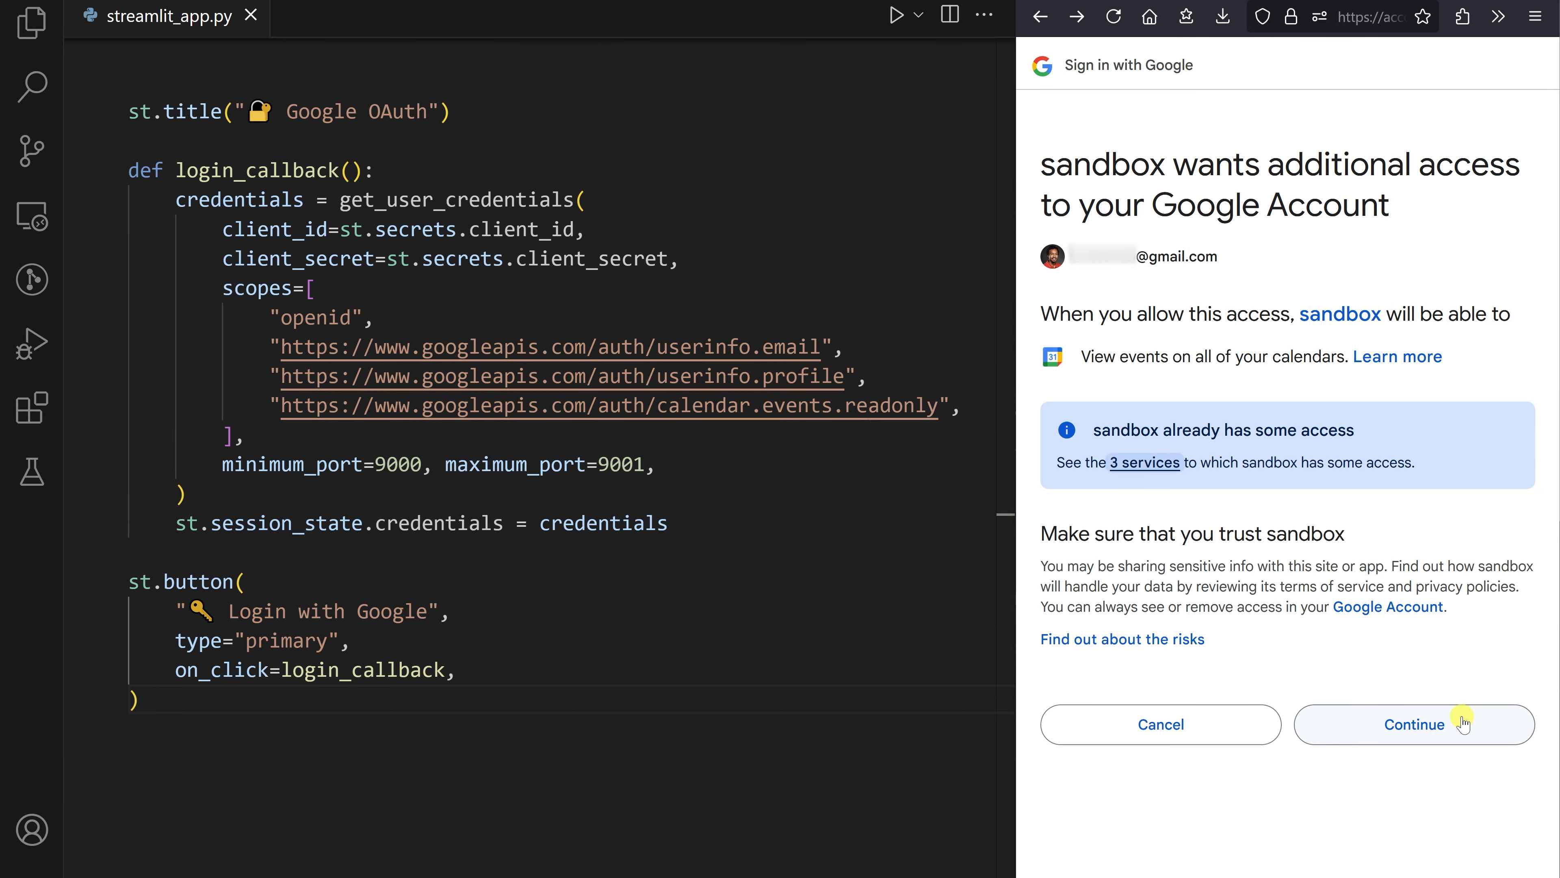
click(1414, 723)
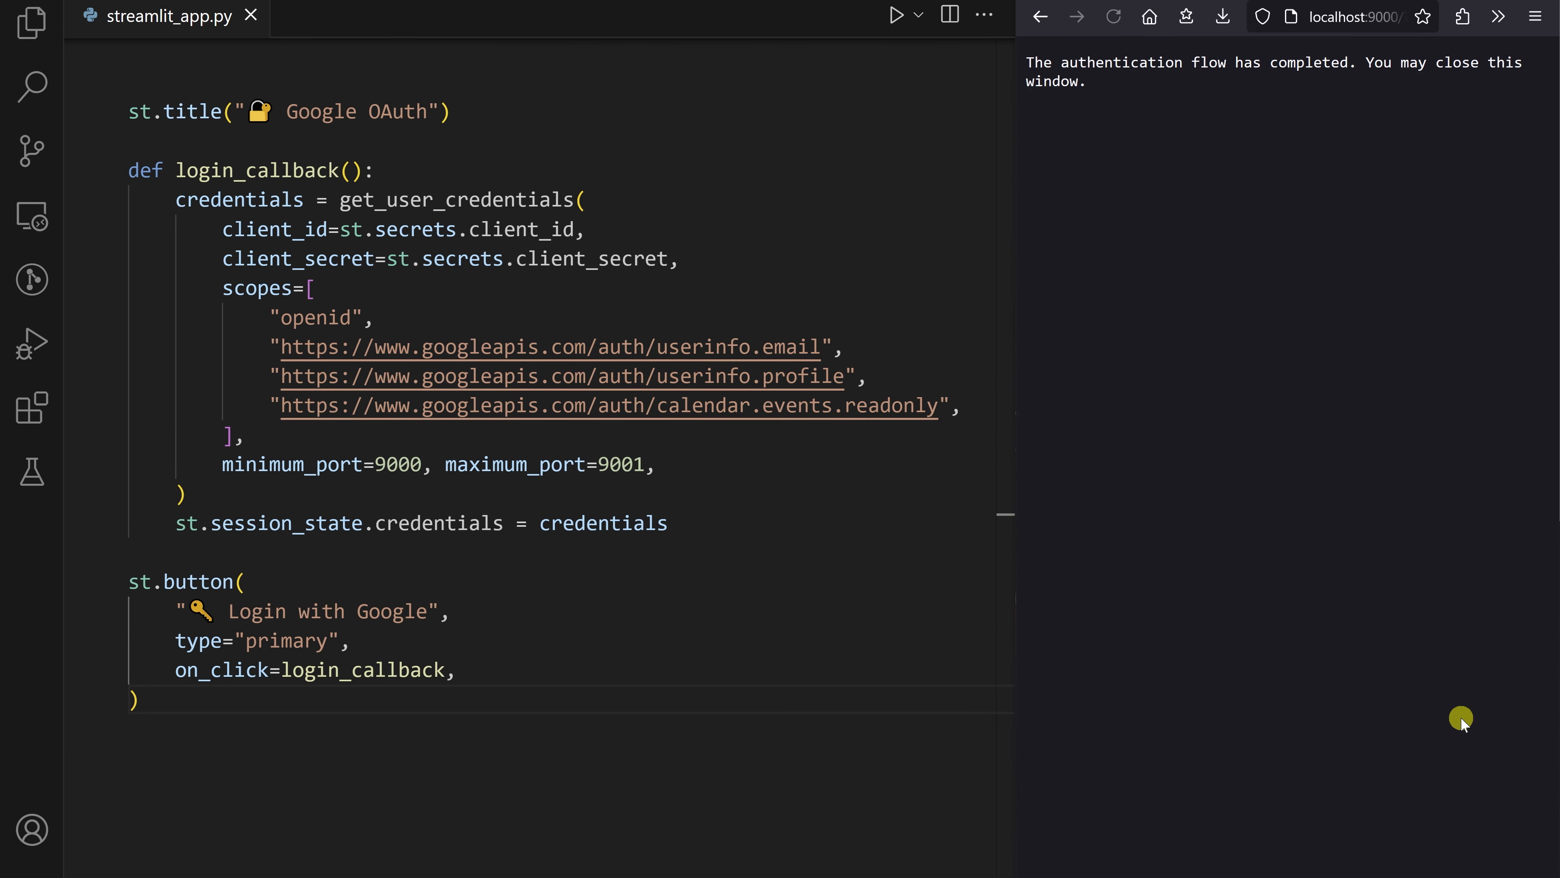